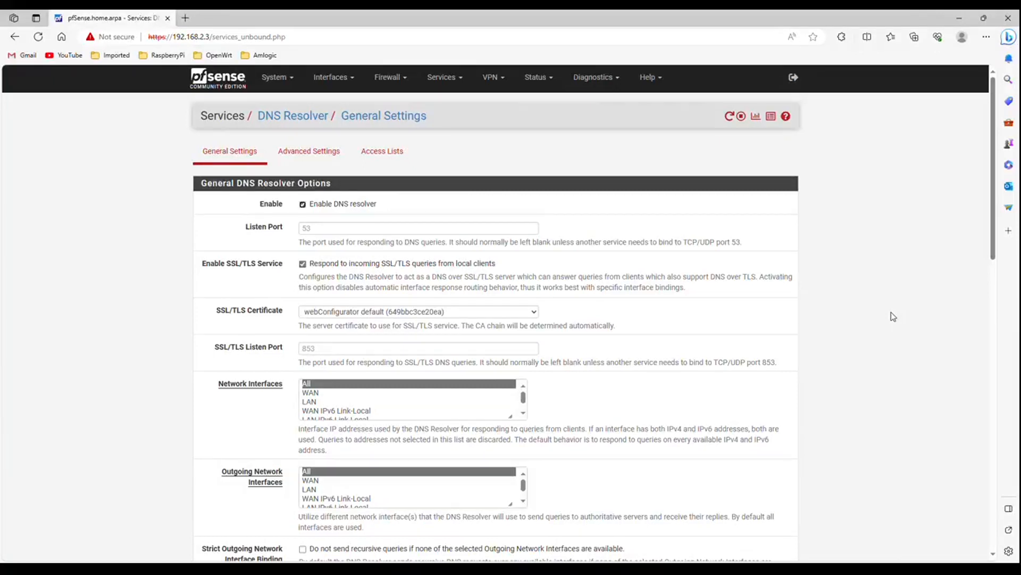
pyautogui.moveTo(440, 77)
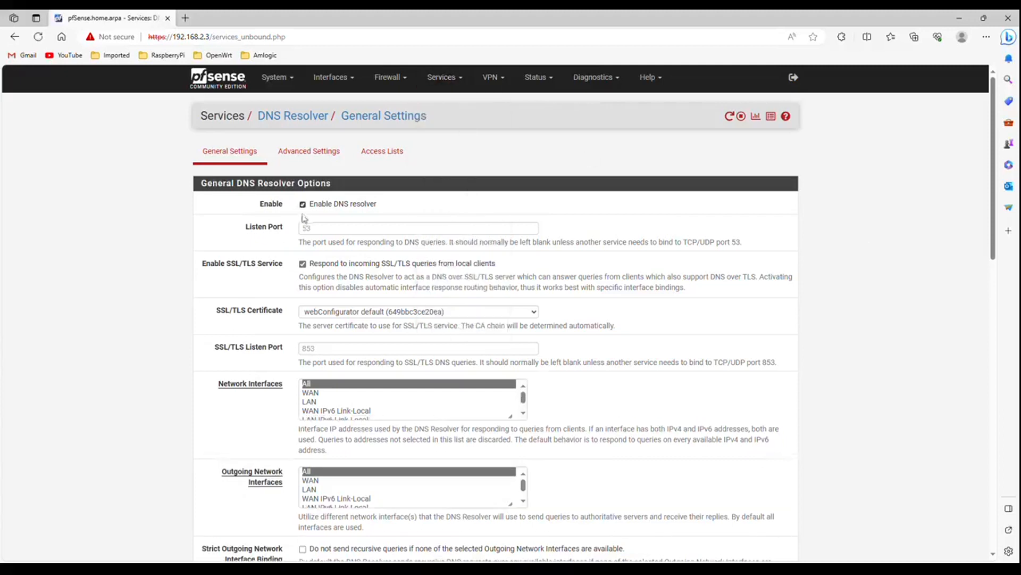
pyautogui.moveTo(353, 212)
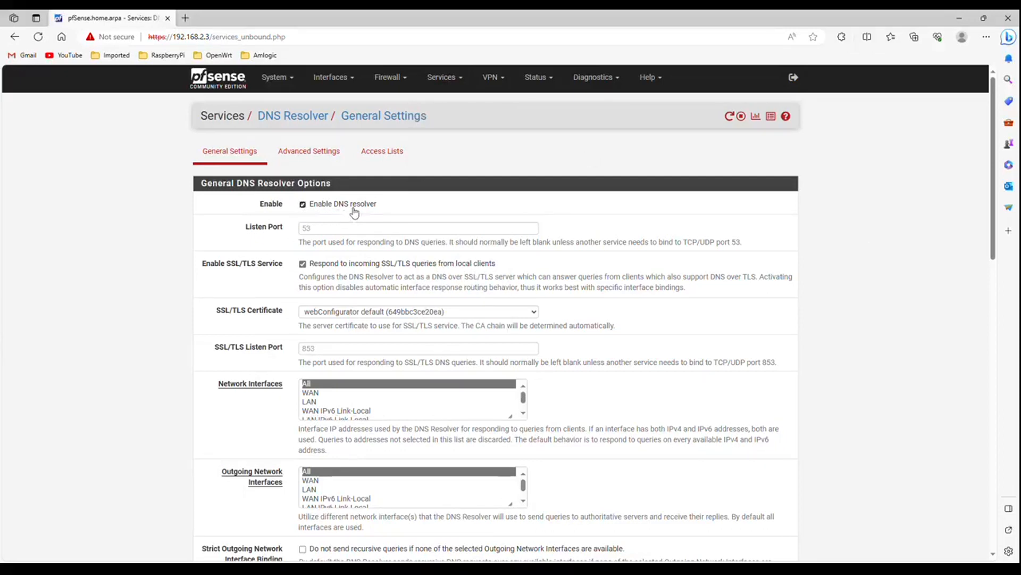
pyautogui.moveTo(309, 273)
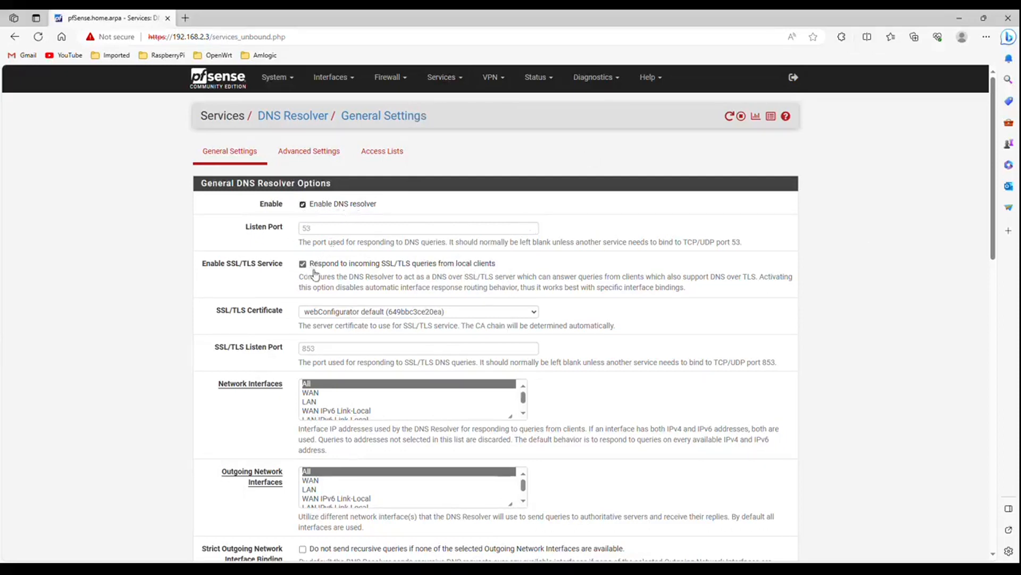
# Save the DNS Resolver general settings with the forward-zone custom options.
pyautogui.scroll(-3)
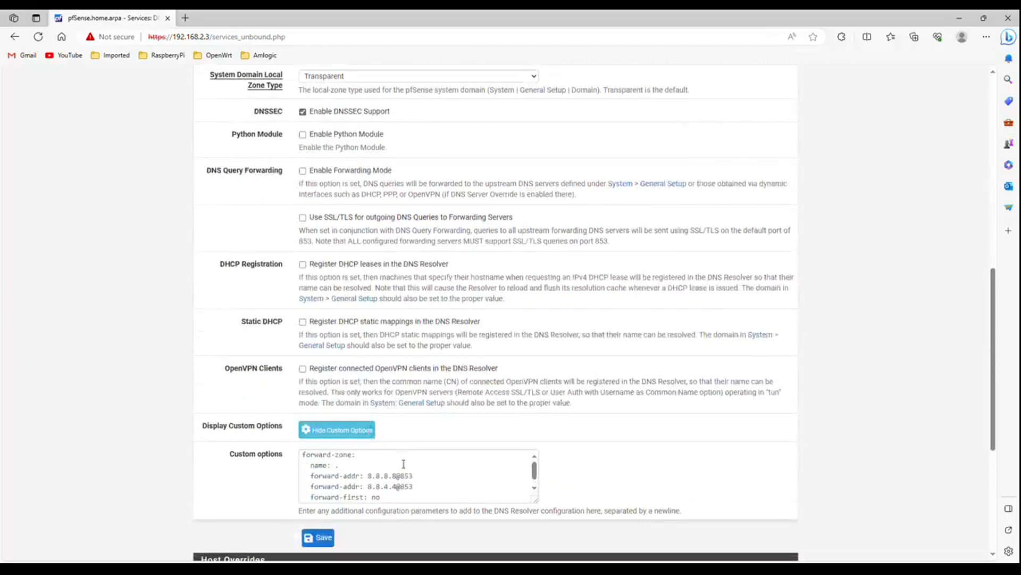
pyautogui.moveTo(448, 463)
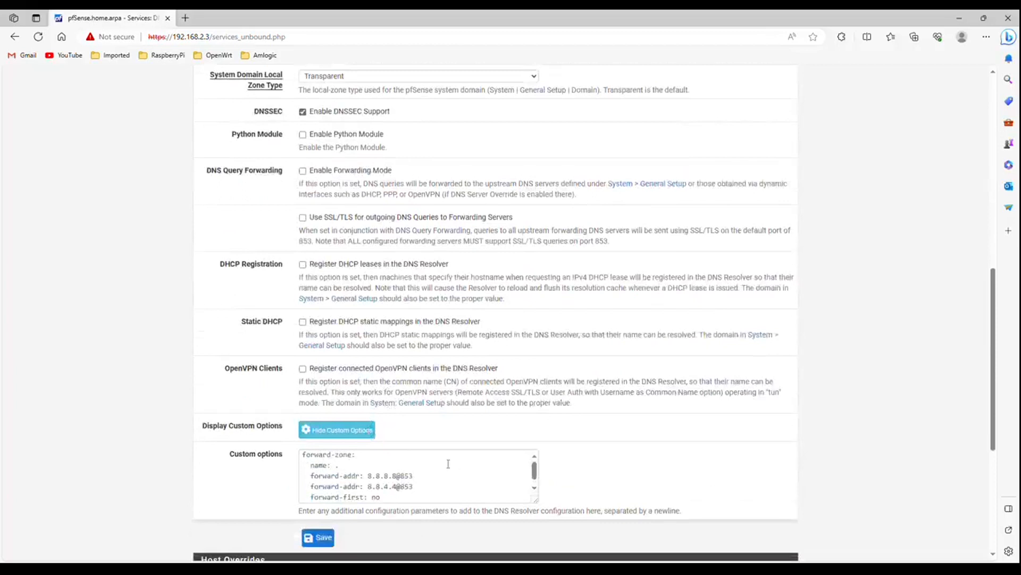
pyautogui.moveTo(499, 466)
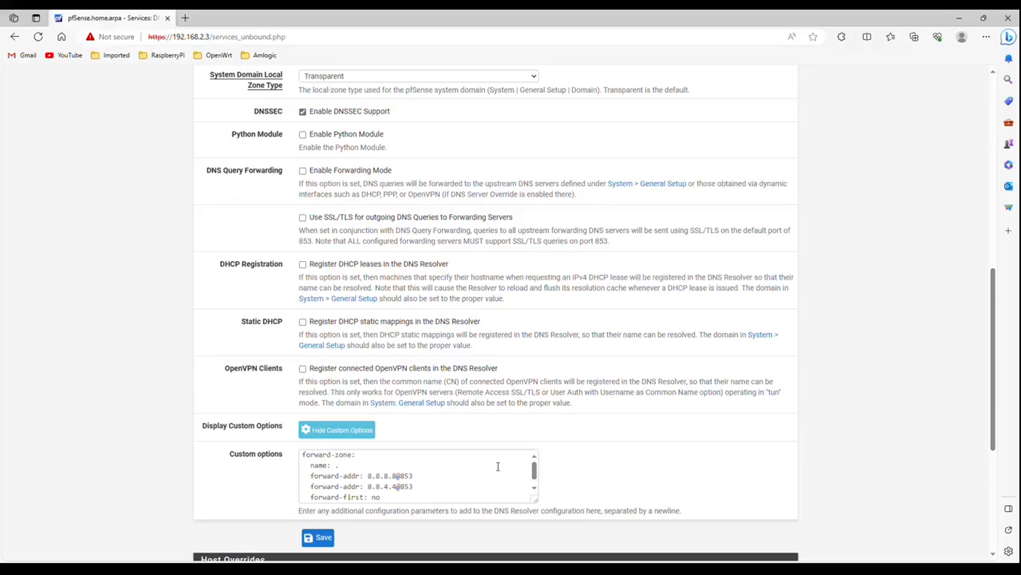
pyautogui.moveTo(488, 469)
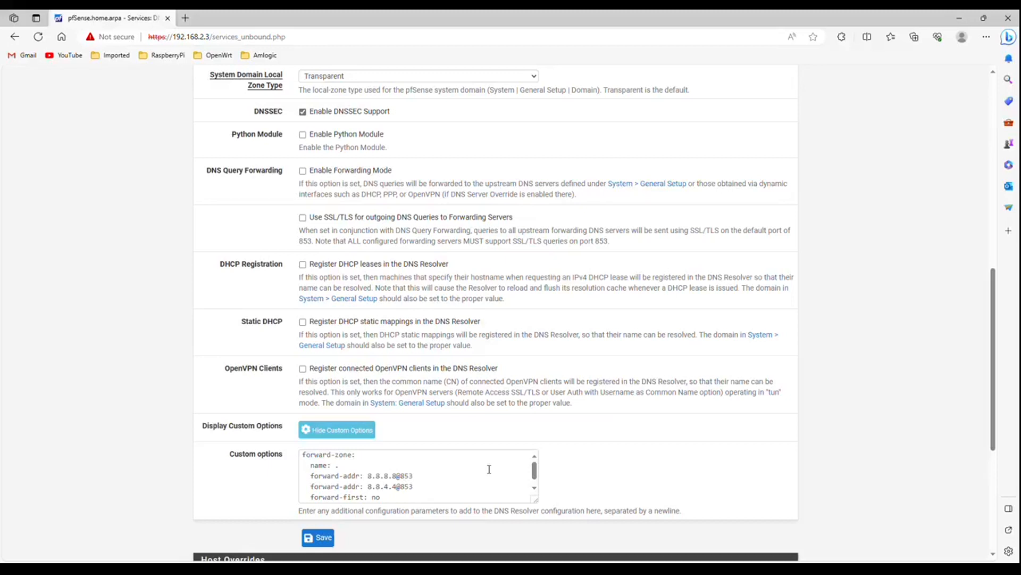
pyautogui.scroll(-3)
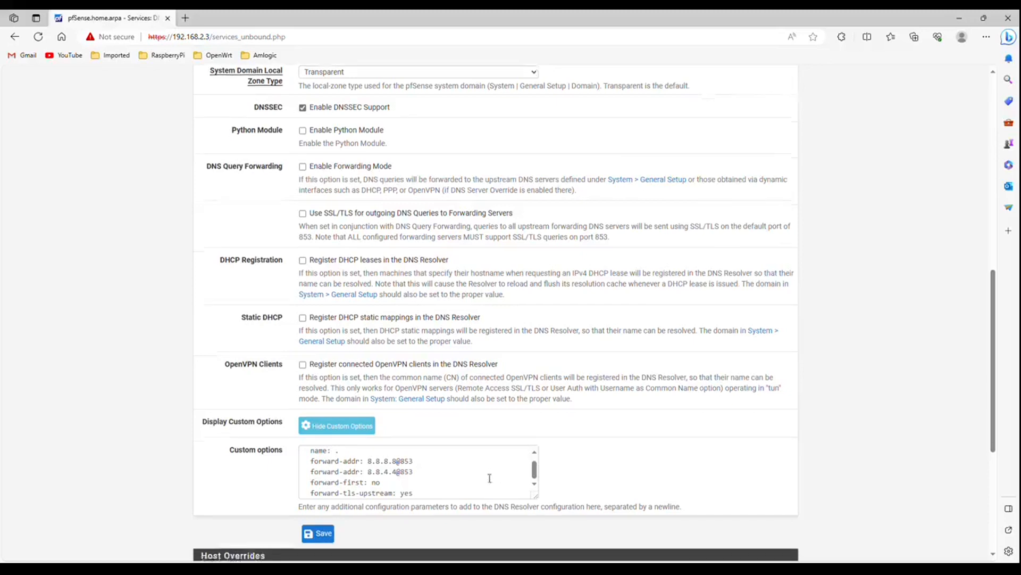
pyautogui.scroll(-3)
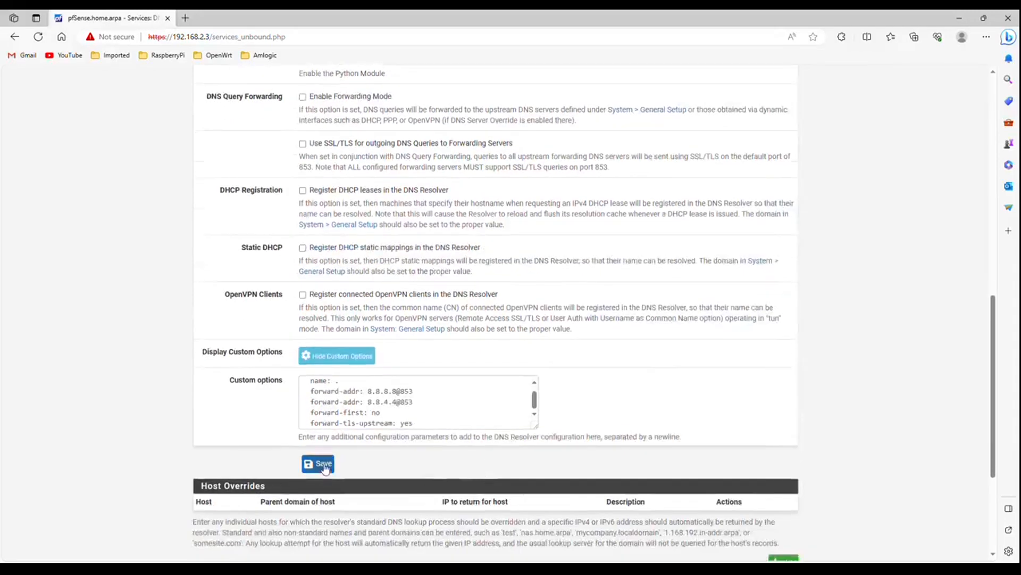
pyautogui.click(318, 462)
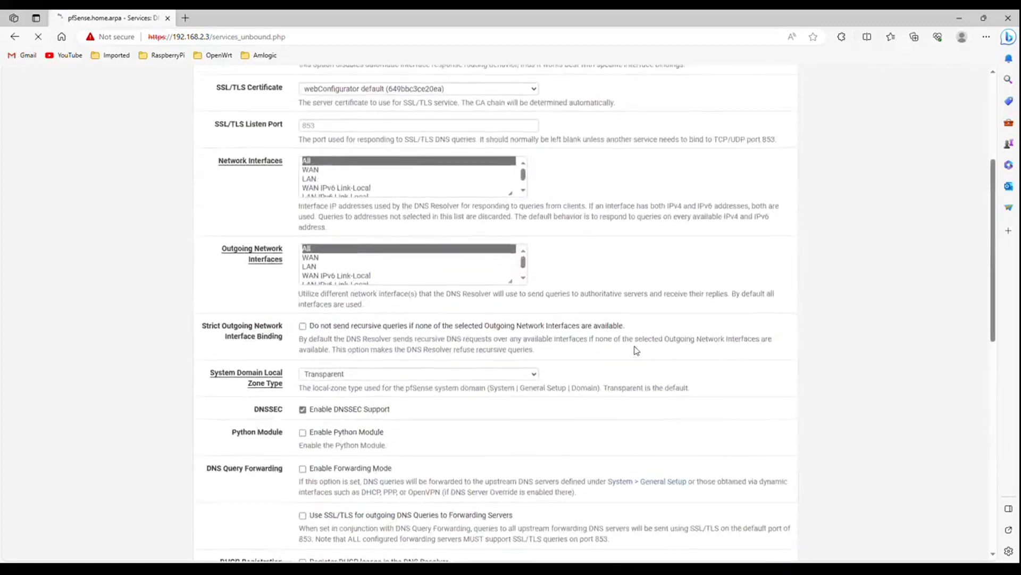
# Apply the pending DNS Resolver changes from the banner at the top.
pyautogui.scroll(3)
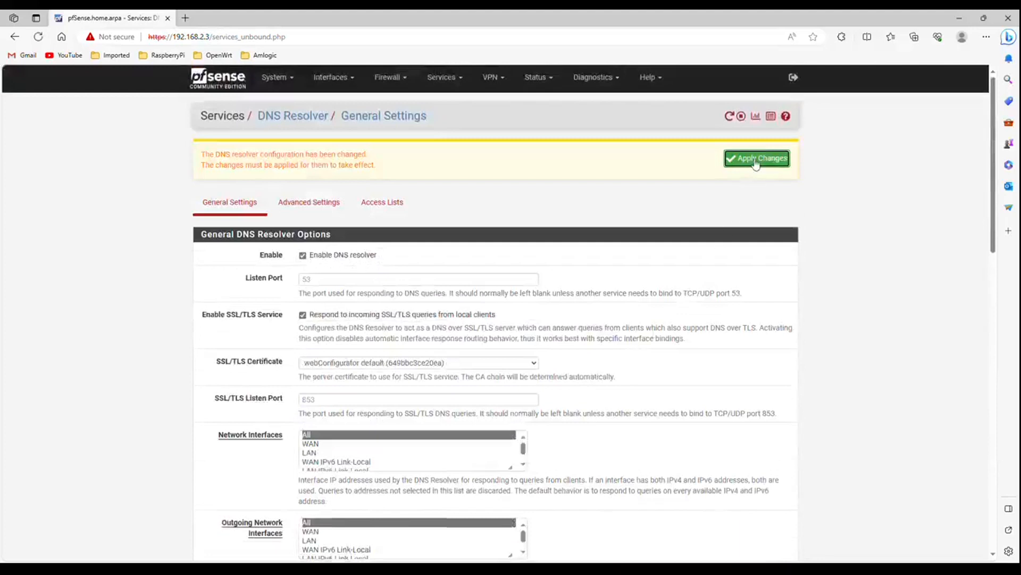
pyautogui.click(757, 159)
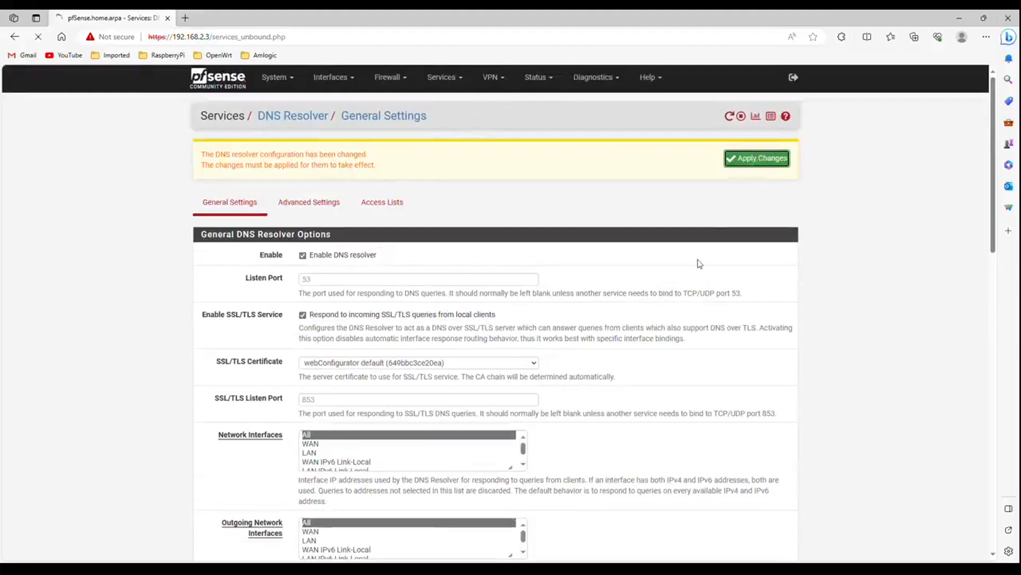
pyautogui.click(756, 159)
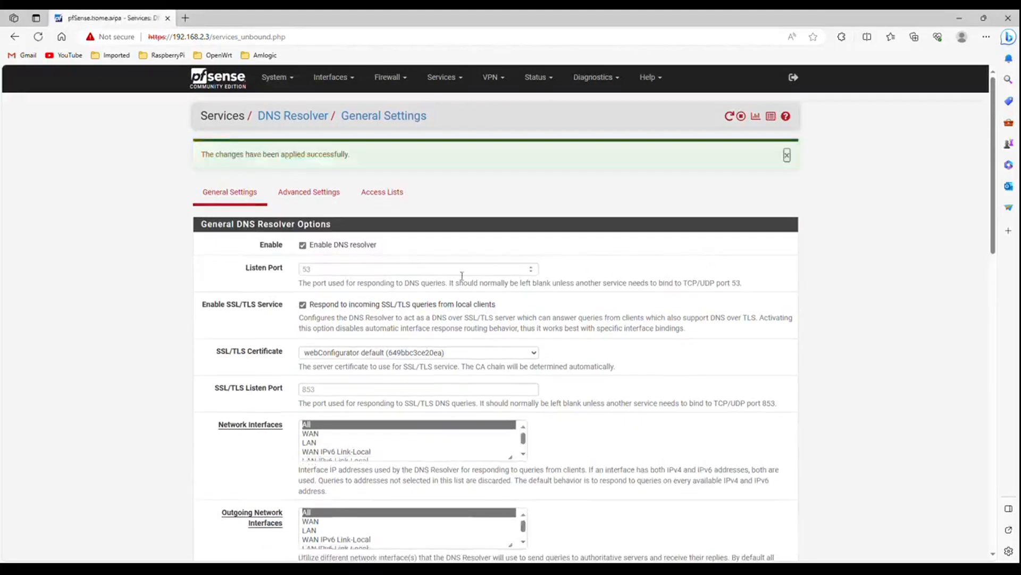
pyautogui.moveTo(309, 192)
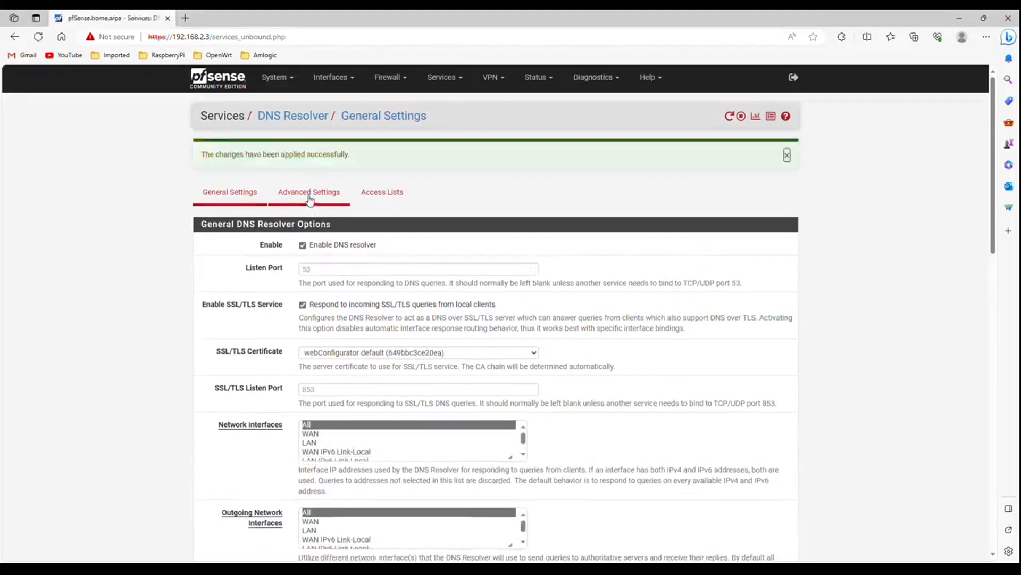
# Review the DNS Resolver Advanced Settings privacy and resolver options without changing them.
pyautogui.click(309, 191)
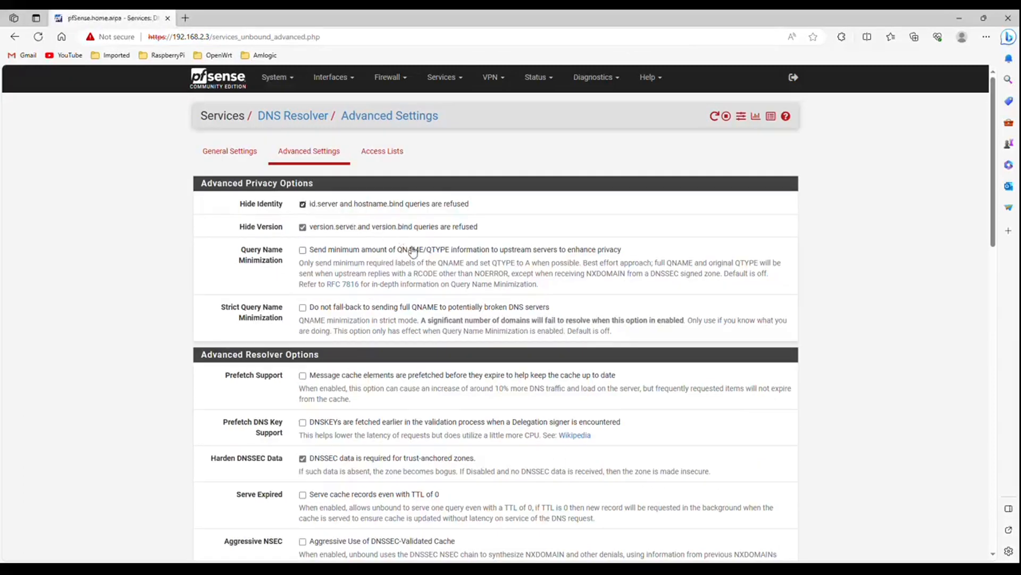
pyautogui.moveTo(408, 263)
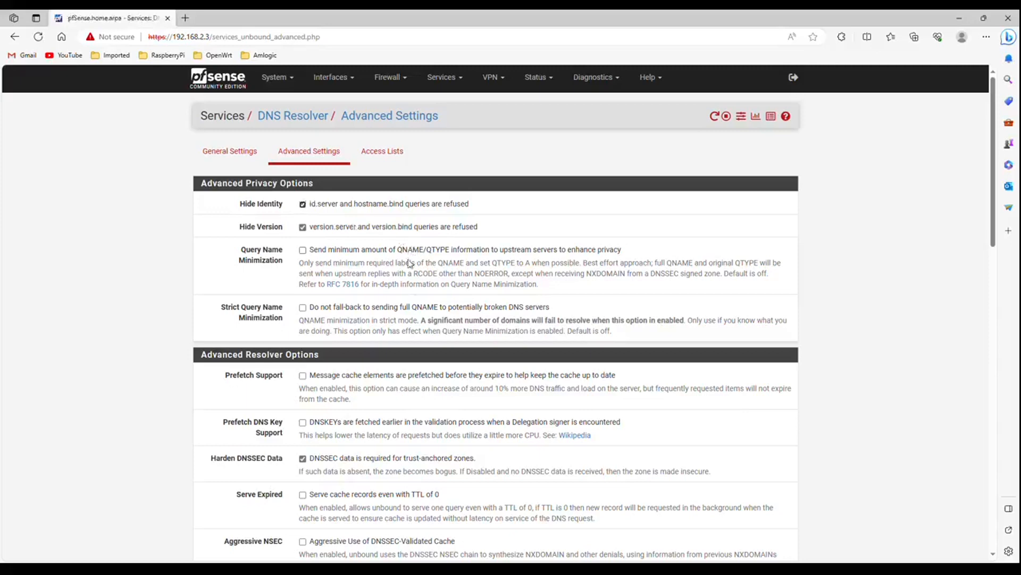
pyautogui.moveTo(420, 407)
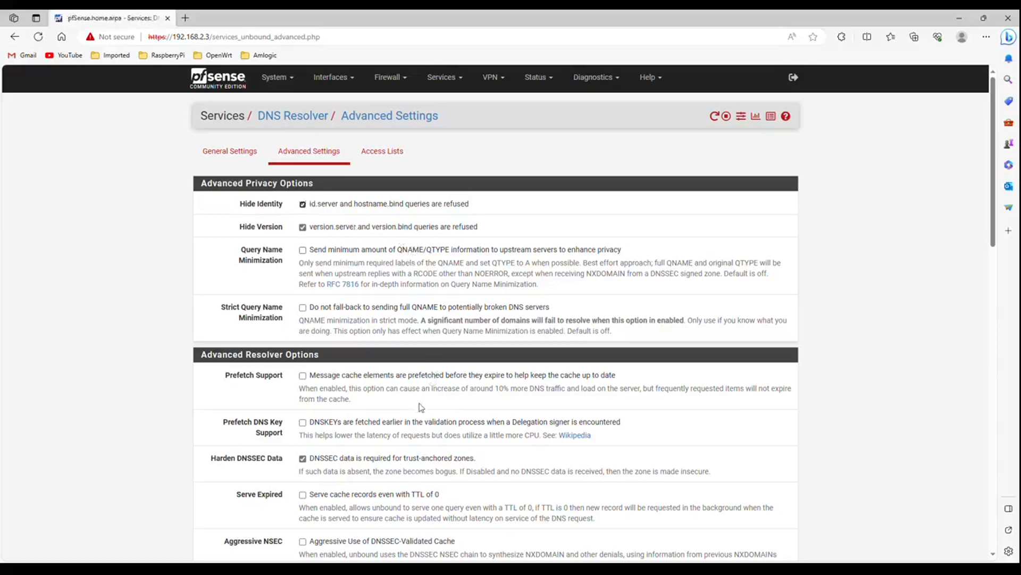
pyautogui.scroll(-3)
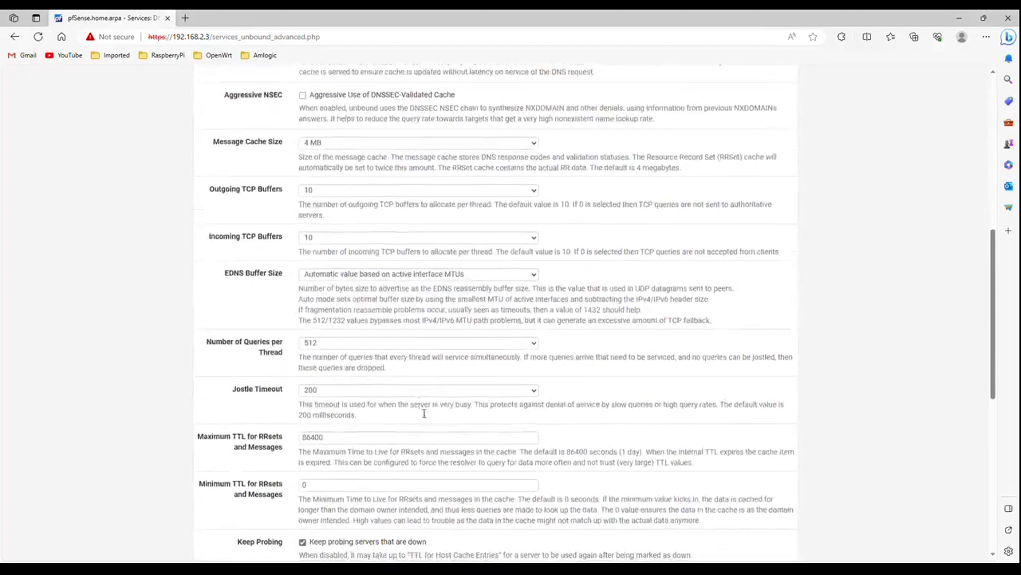
pyautogui.scroll(-3)
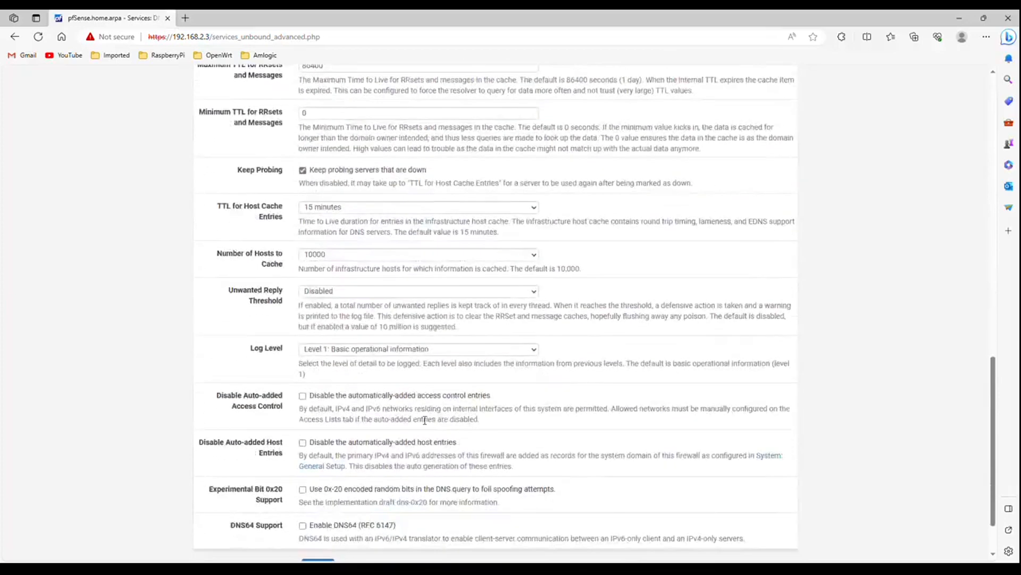
pyautogui.scroll(-3)
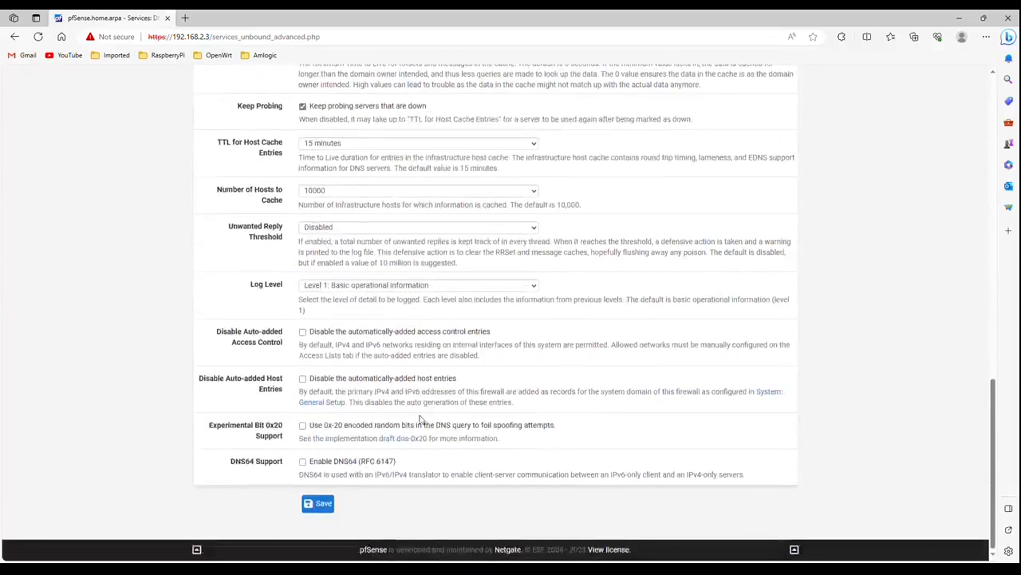
pyautogui.scroll(3)
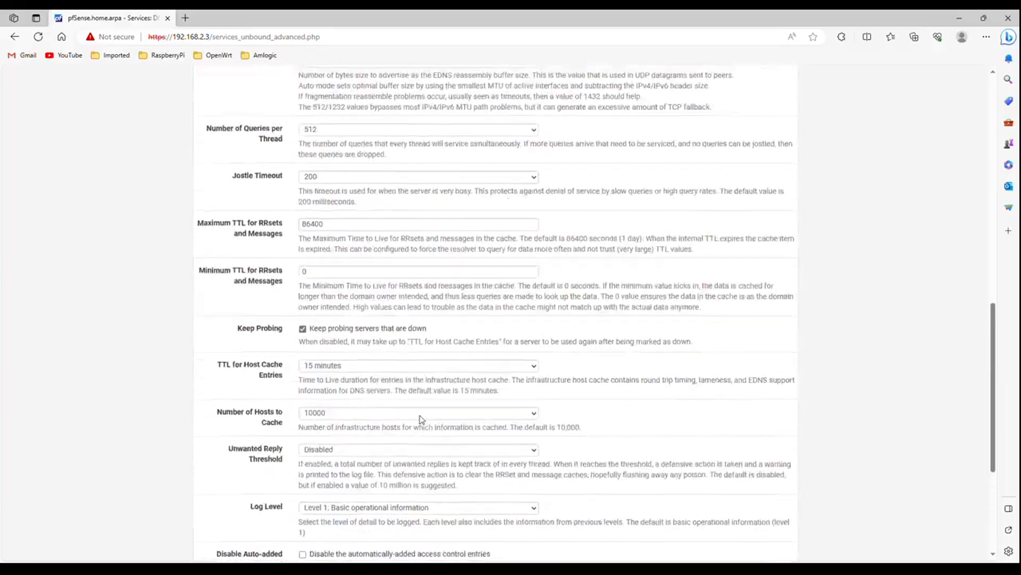
pyautogui.scroll(3)
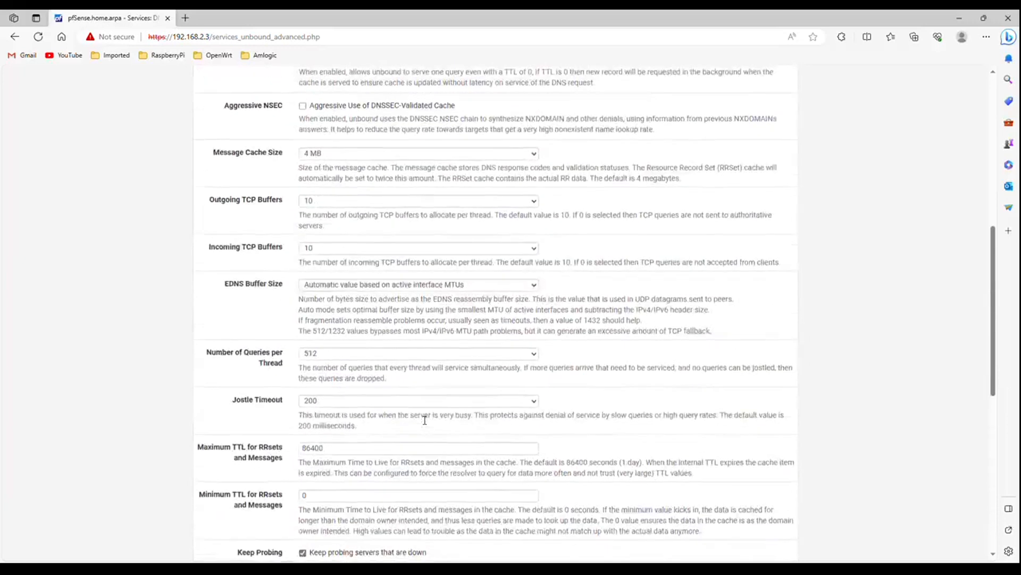
pyautogui.scroll(3)
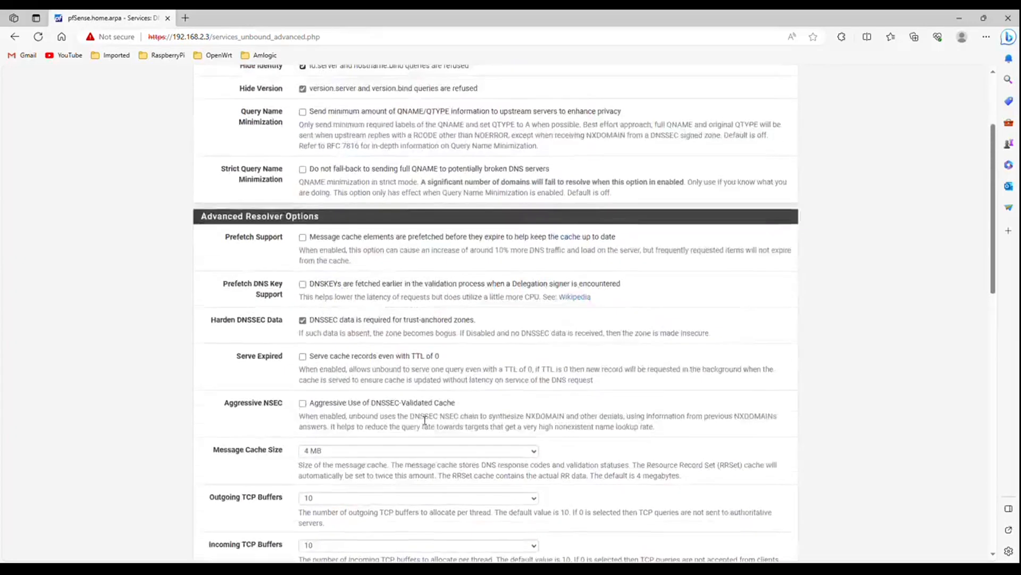
pyautogui.scroll(3)
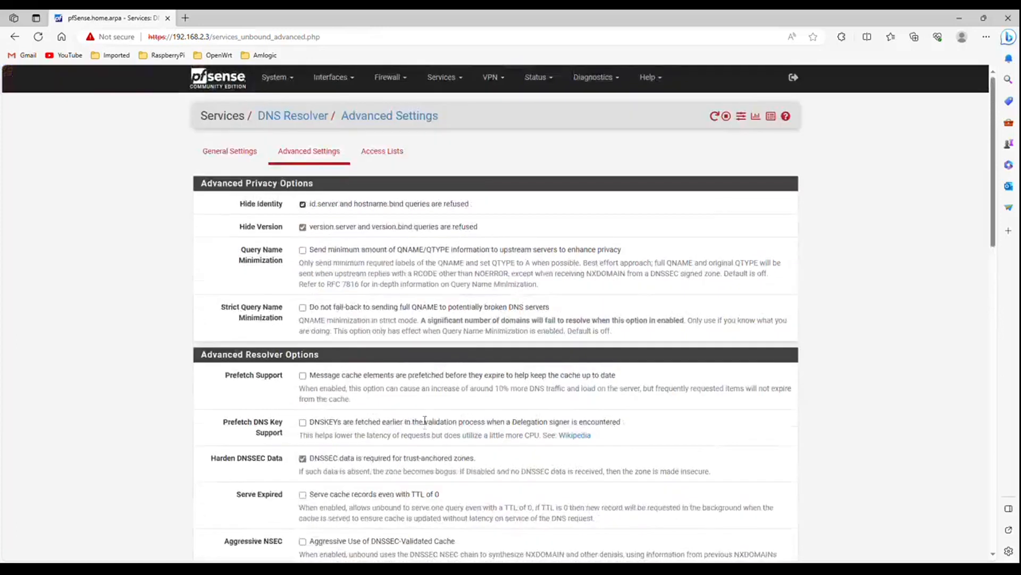
pyautogui.moveTo(382, 150)
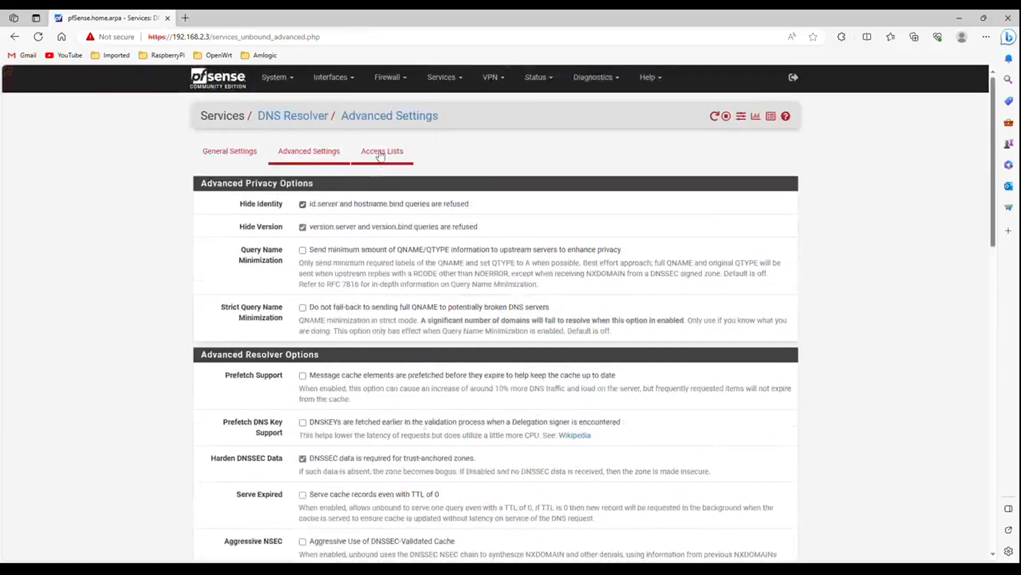
# View the empty Access Lists page, then return to the resolver's General Settings.
pyautogui.click(382, 150)
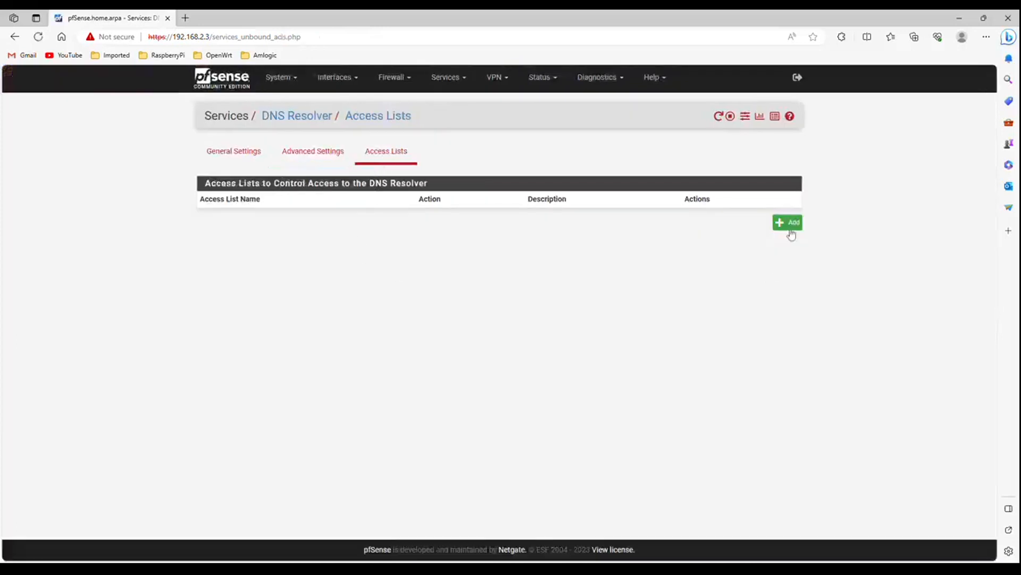
pyautogui.moveTo(757, 248)
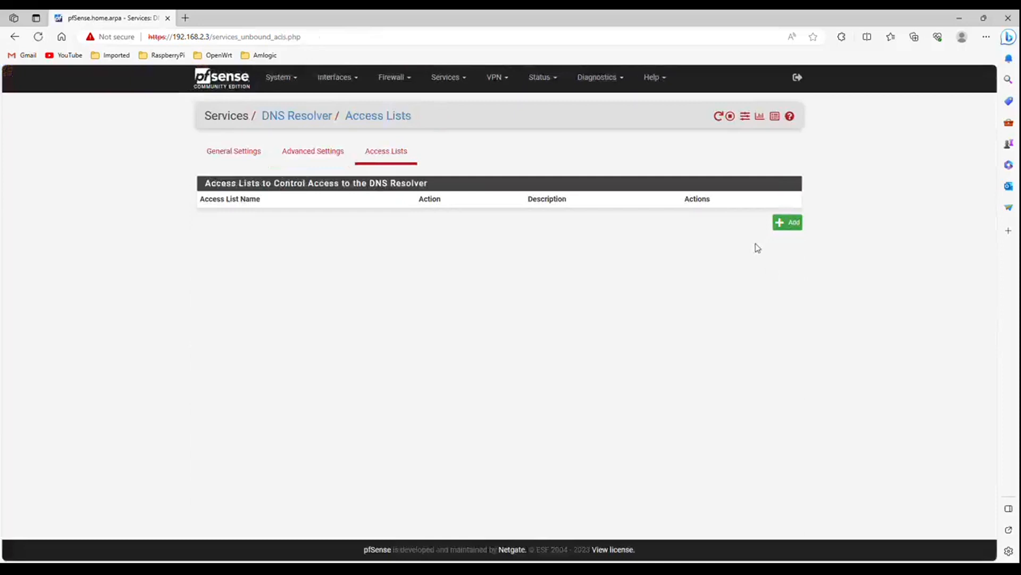
pyautogui.click(233, 150)
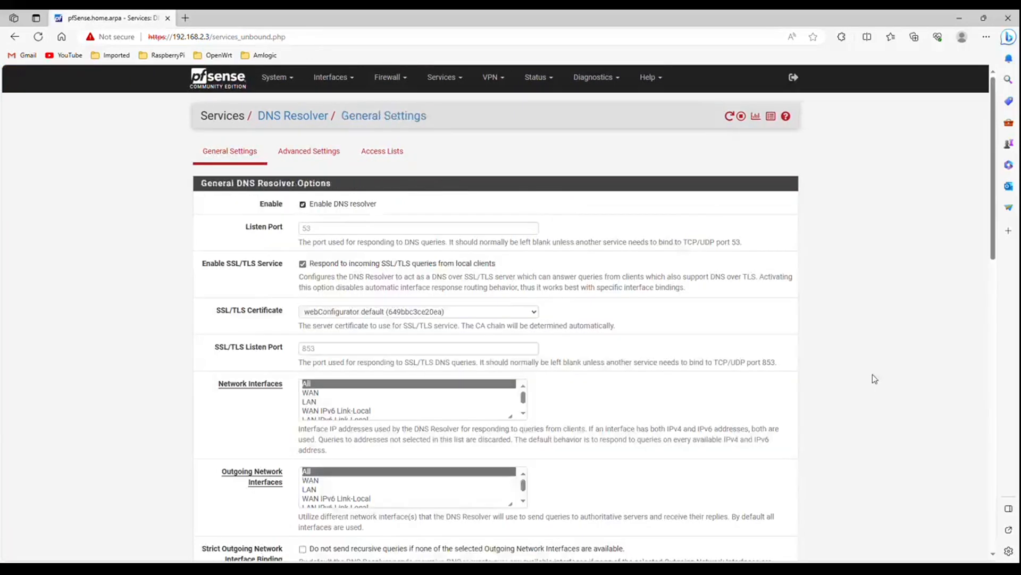
pyautogui.moveTo(820, 344)
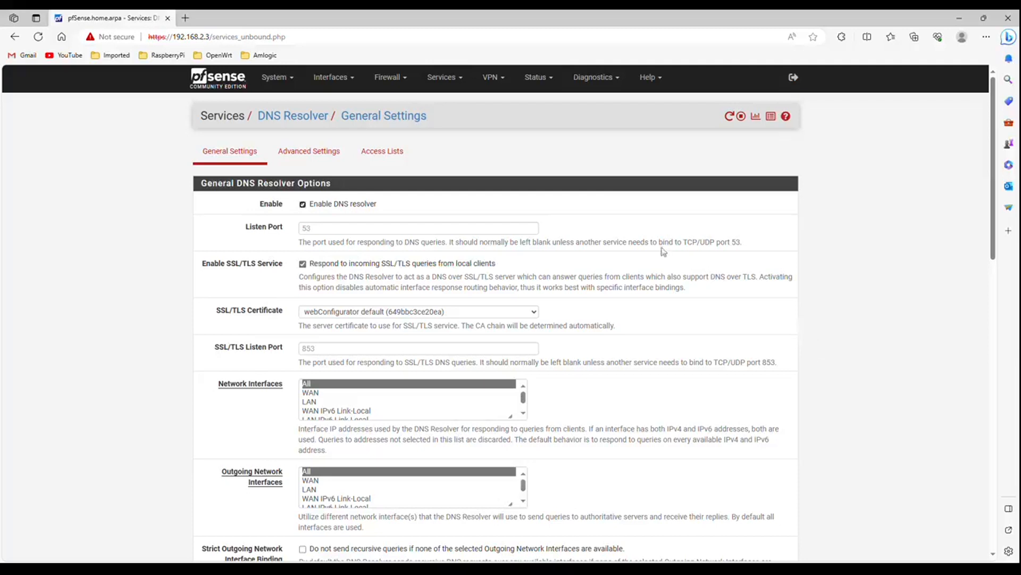
# Load /var/unbound/remotecontrol.conf in Diagnostics Edit File, showing remote-control disabled on 127.0.0.1:953.
pyautogui.click(594, 76)
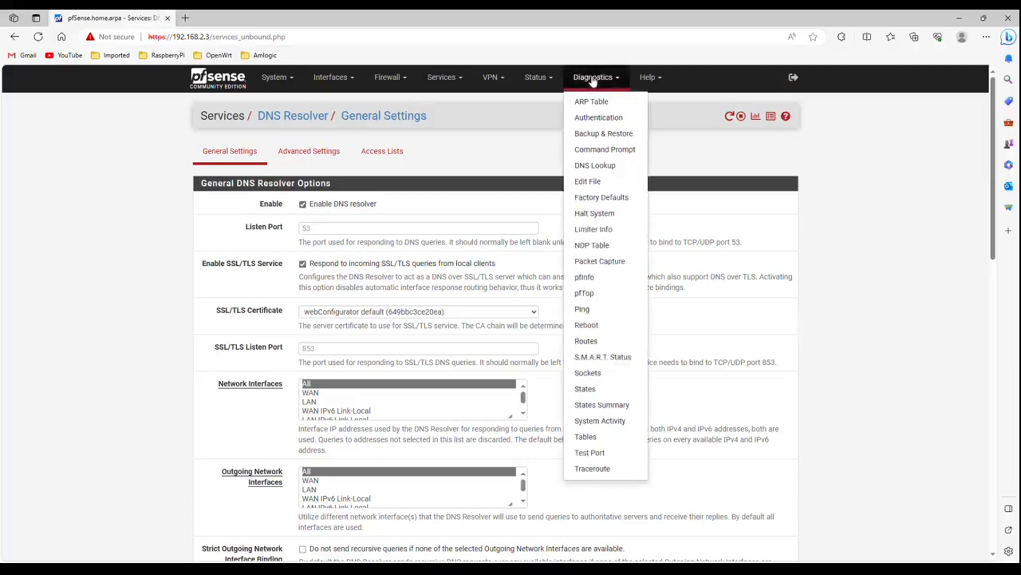
pyautogui.moveTo(595, 154)
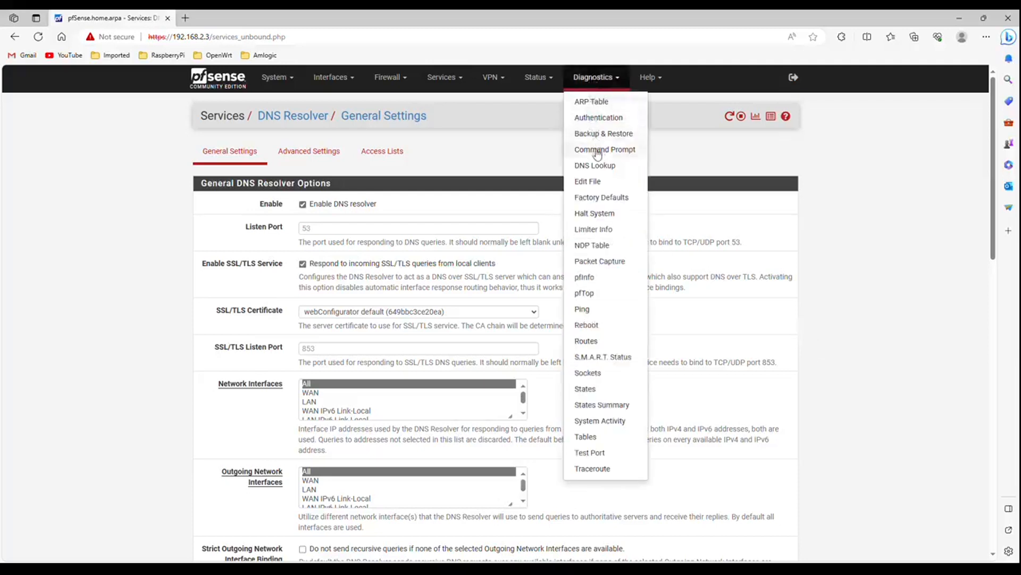
pyautogui.click(588, 181)
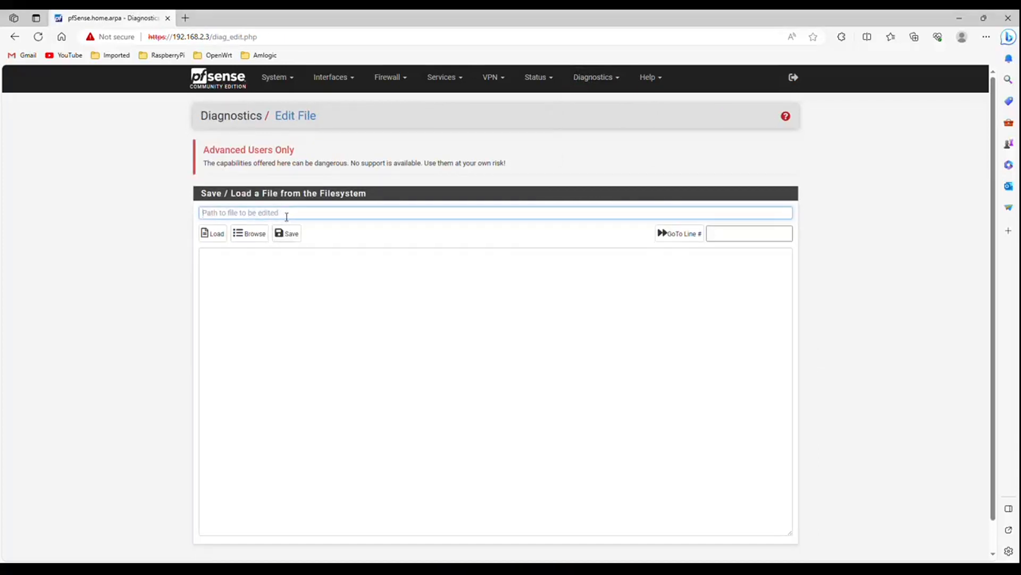
pyautogui.write('/var')
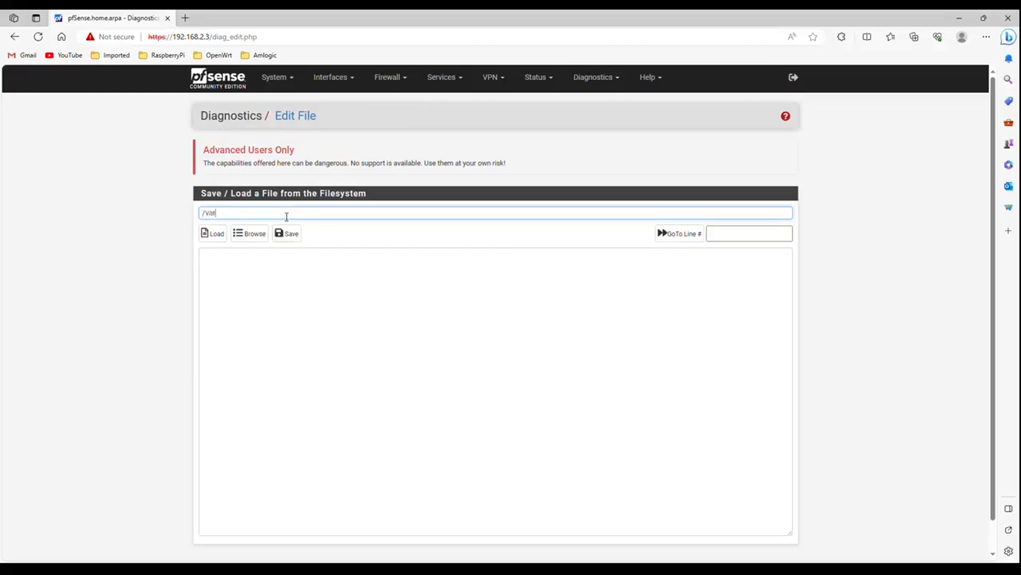
pyautogui.write('/unbound')
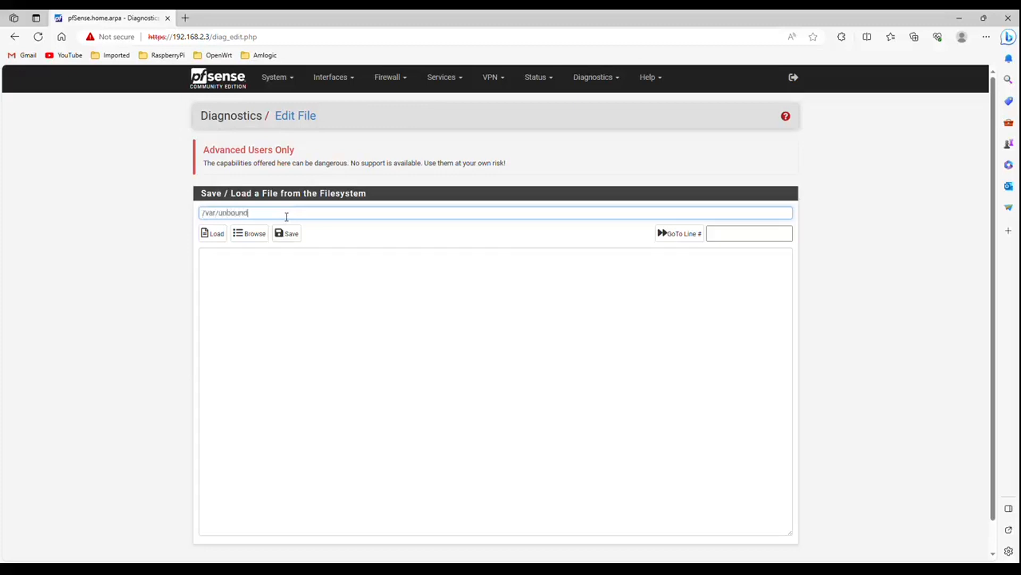
pyautogui.write('/r')
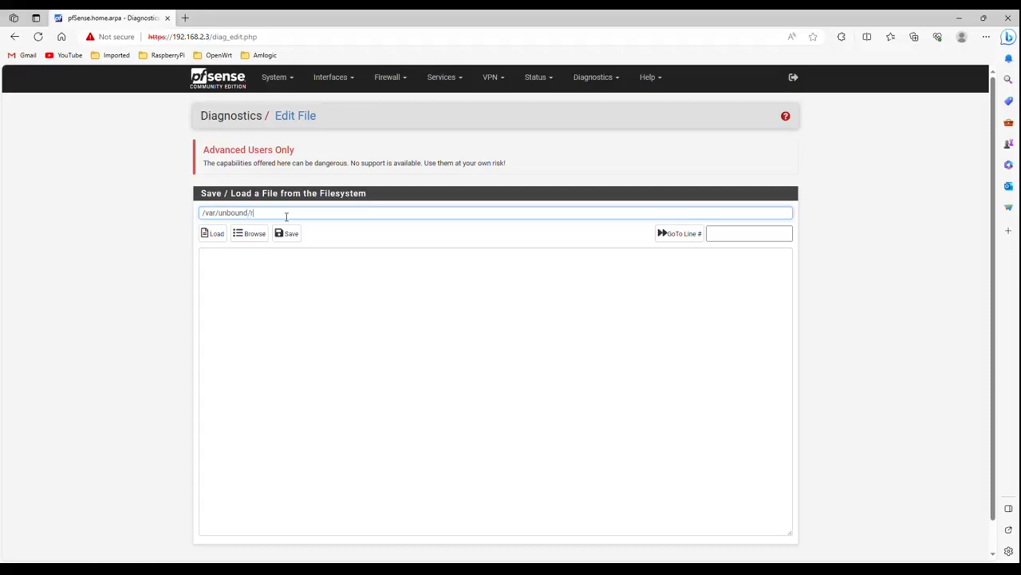
pyautogui.write('emotecontrol')
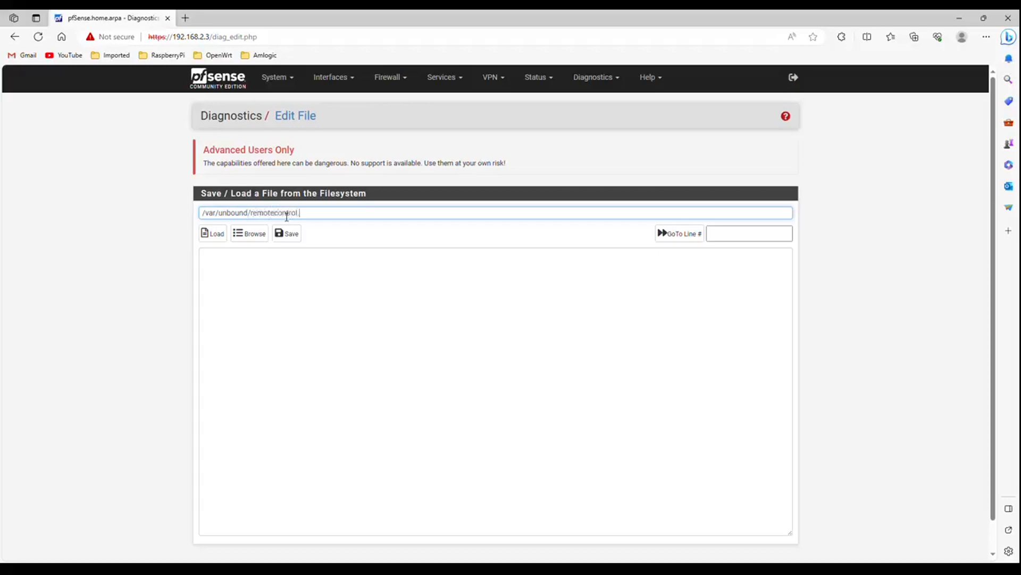
pyautogui.write('.co')
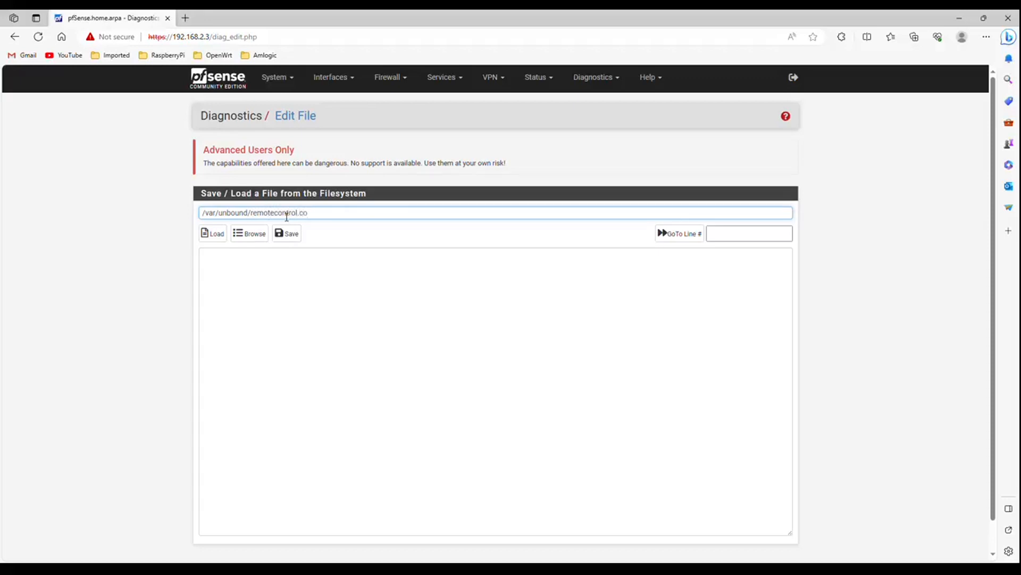
pyautogui.write('nf')
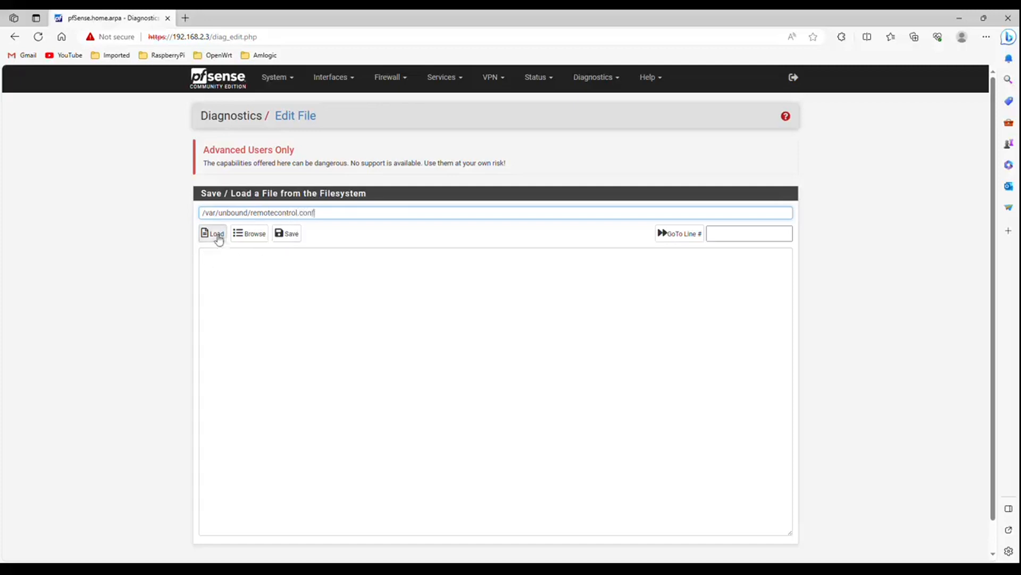
pyautogui.click(213, 233)
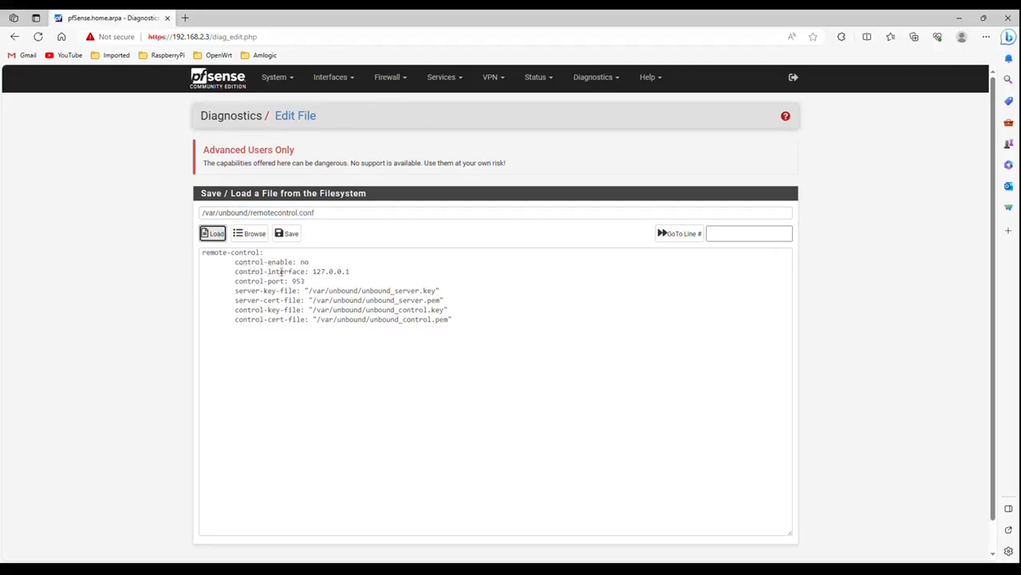
pyautogui.moveTo(323, 267)
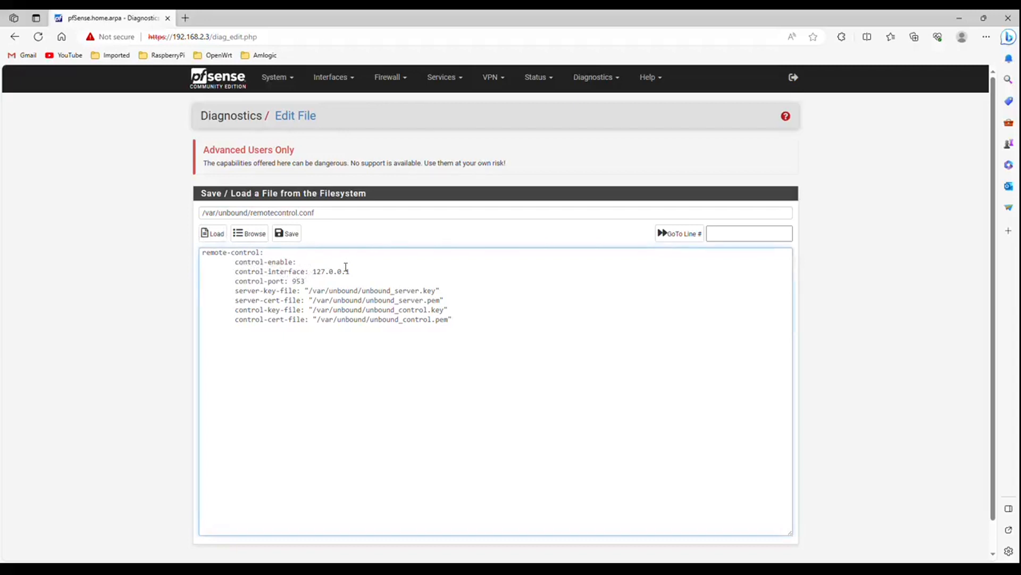
# Set control-enable to yes in remotecontrol.conf and save the file.
pyautogui.click(300, 262)
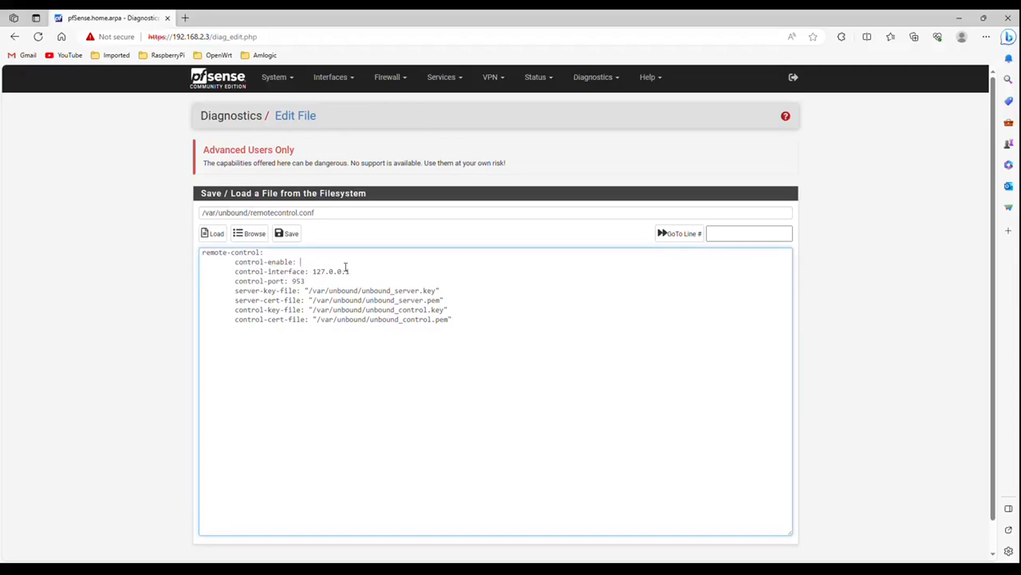
pyautogui.write('yes')
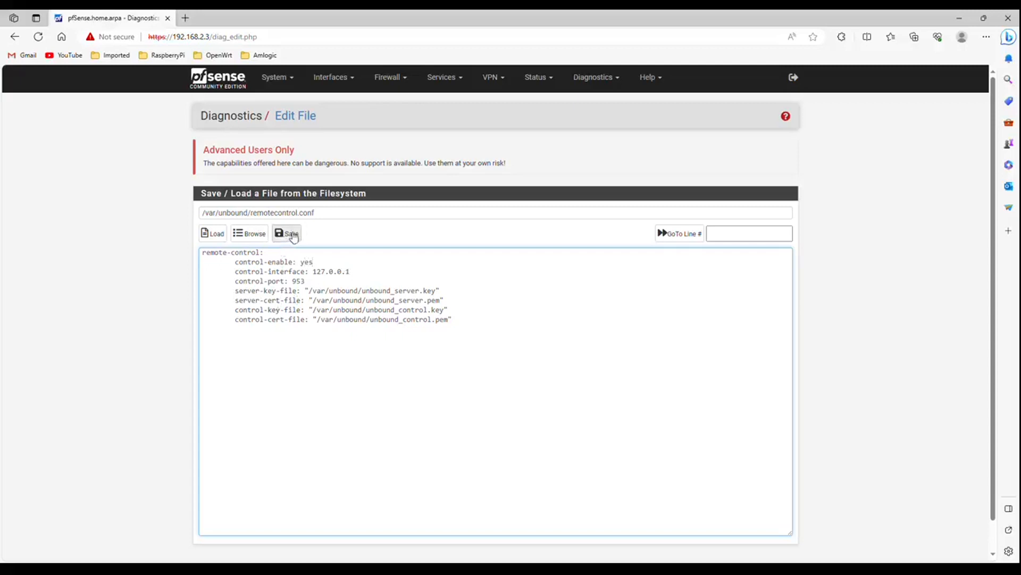
pyautogui.click(286, 233)
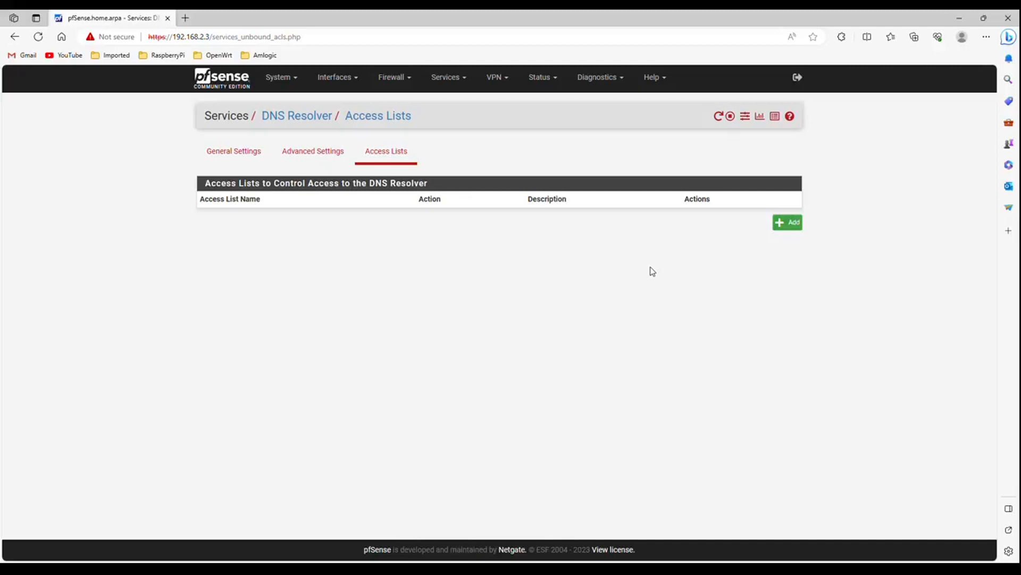
pyautogui.moveTo(597, 76)
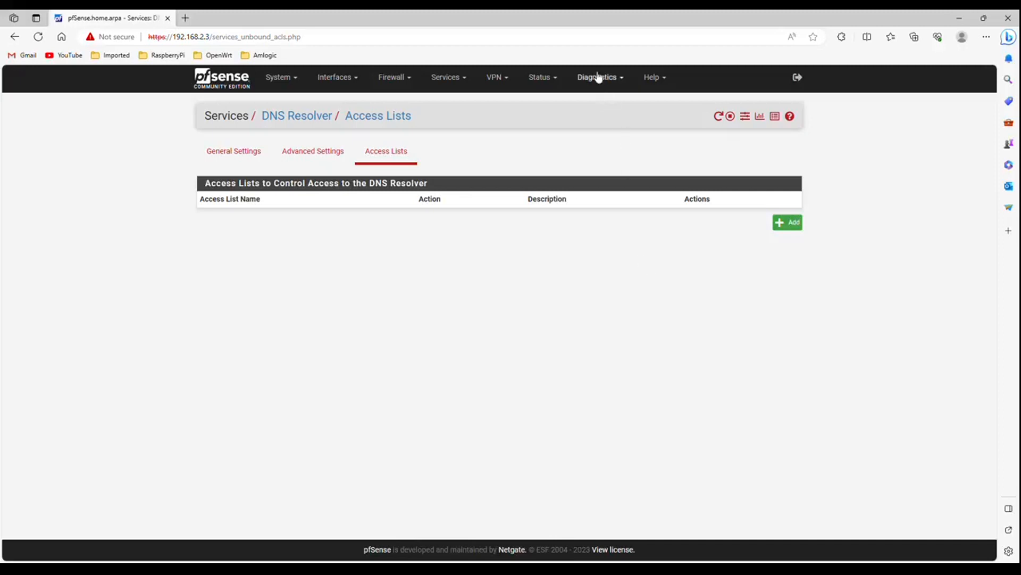
pyautogui.moveTo(597, 80)
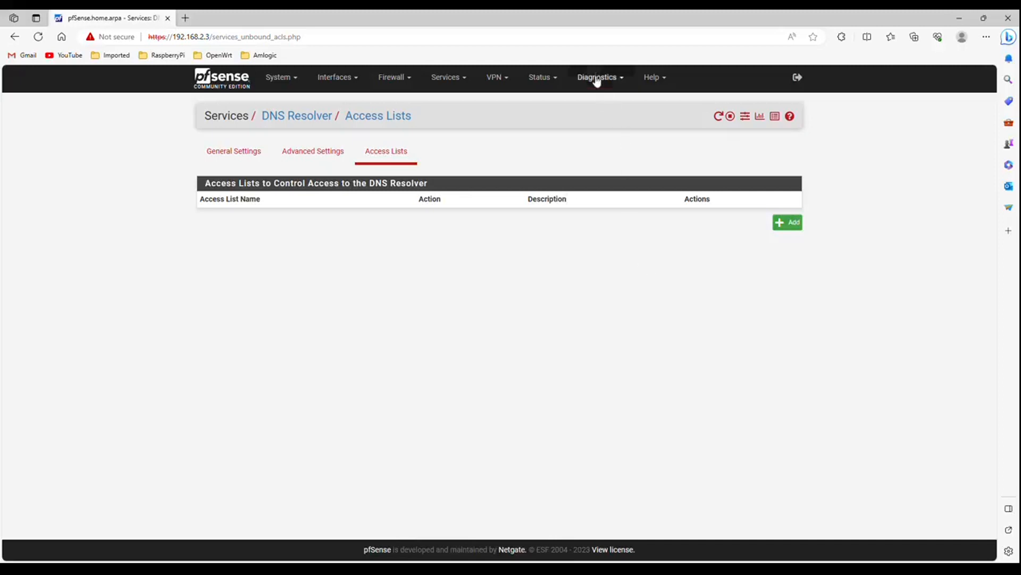
# Go to Diagnostics Command Prompt with an empty shell command field.
pyautogui.click(597, 76)
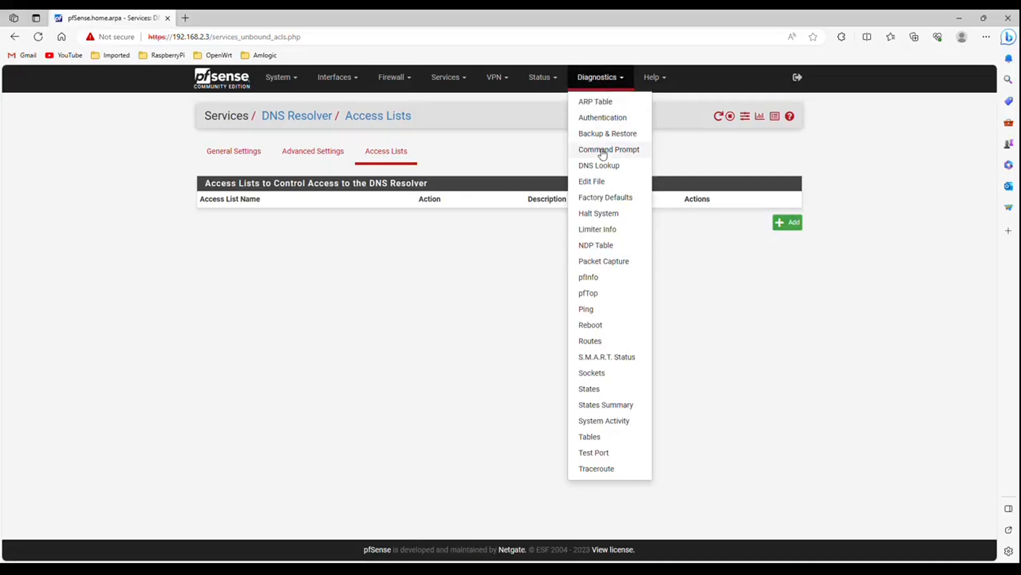
pyautogui.click(609, 149)
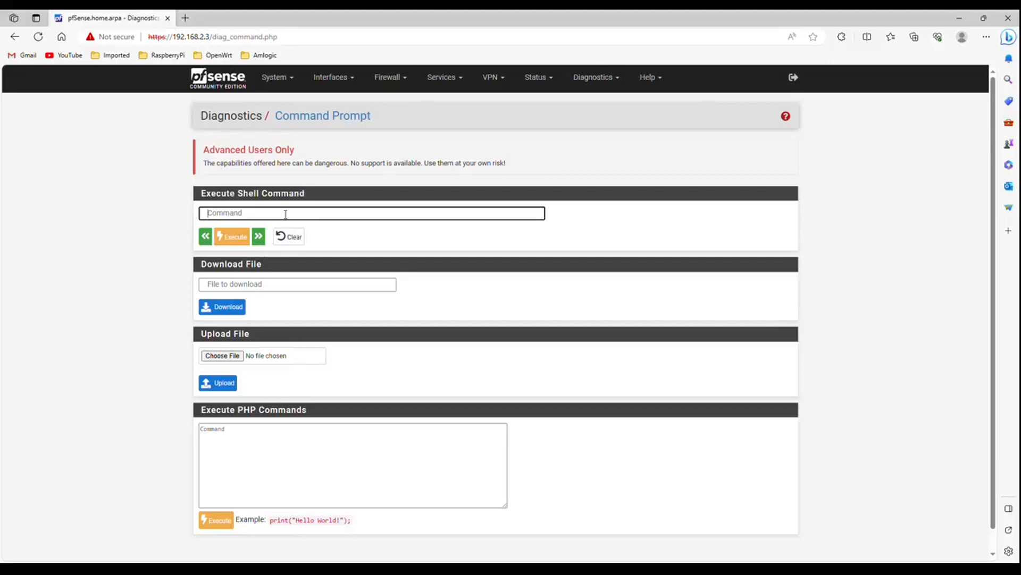
# Execute 'unbound-control -c /var/unbound/unbound.conf reload', which reports ok.
pyautogui.write('u')
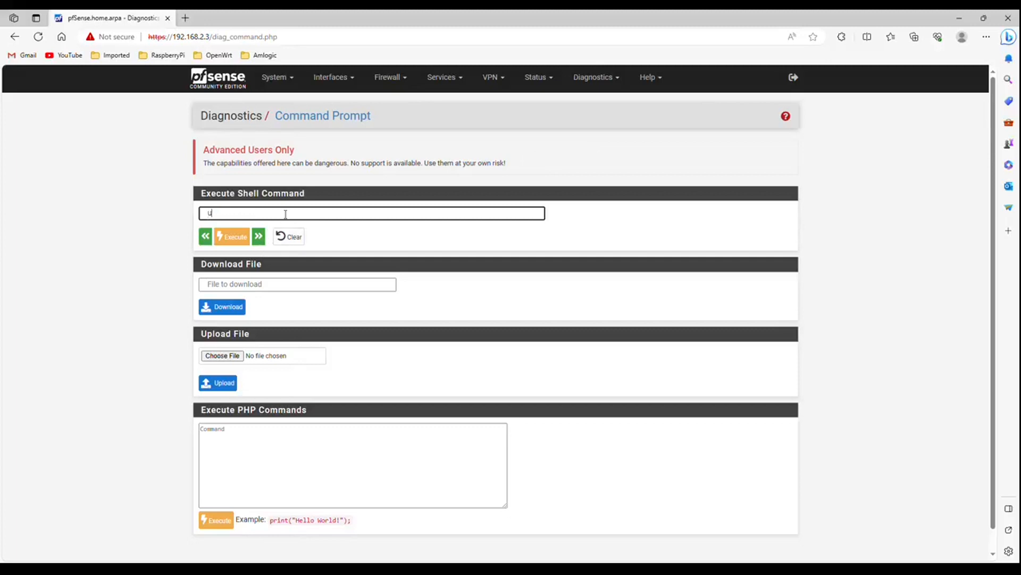
pyautogui.write('nboun')
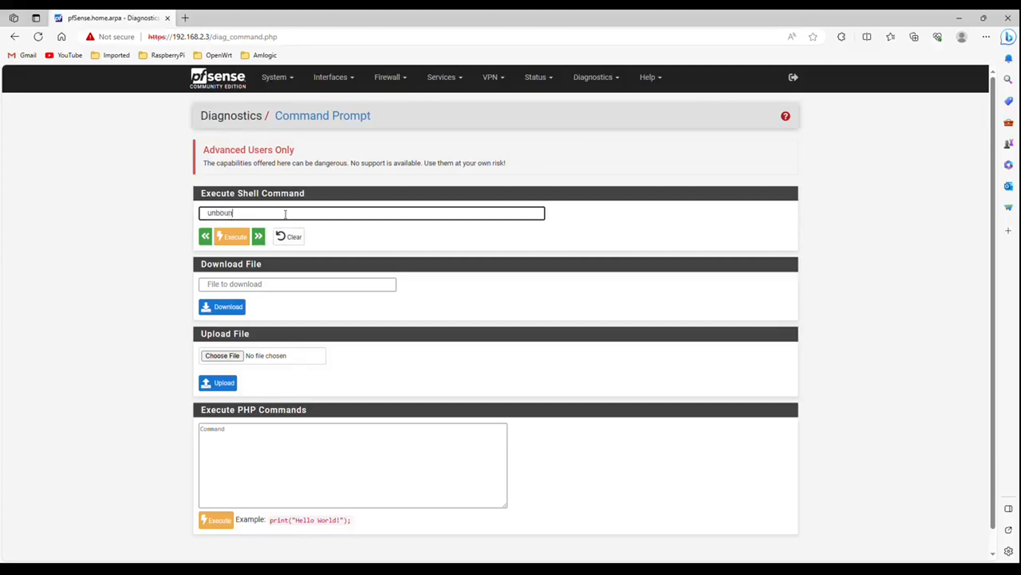
pyautogui.write('d-')
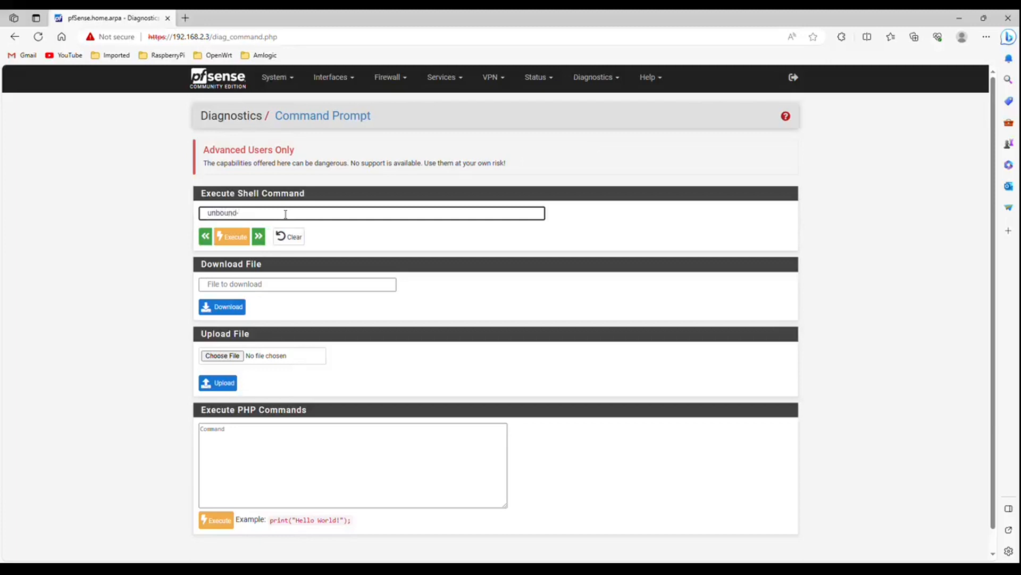
pyautogui.write('control')
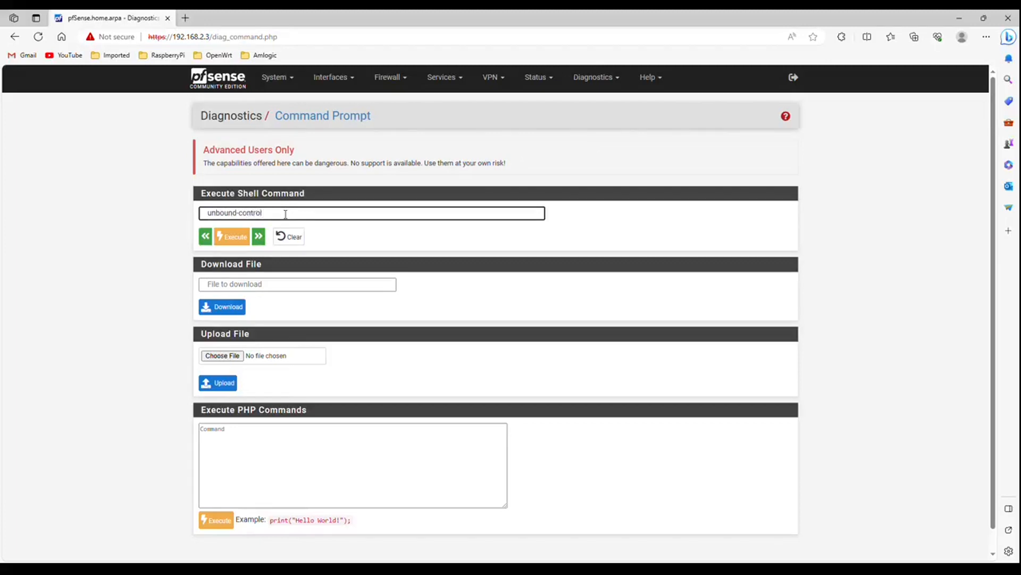
pyautogui.write('-c')
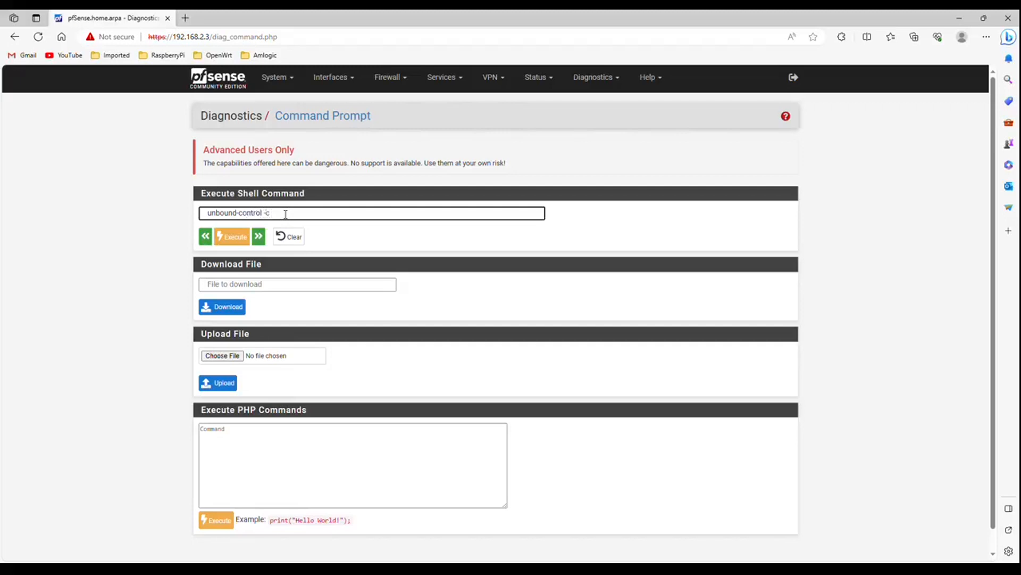
pyautogui.write('/')
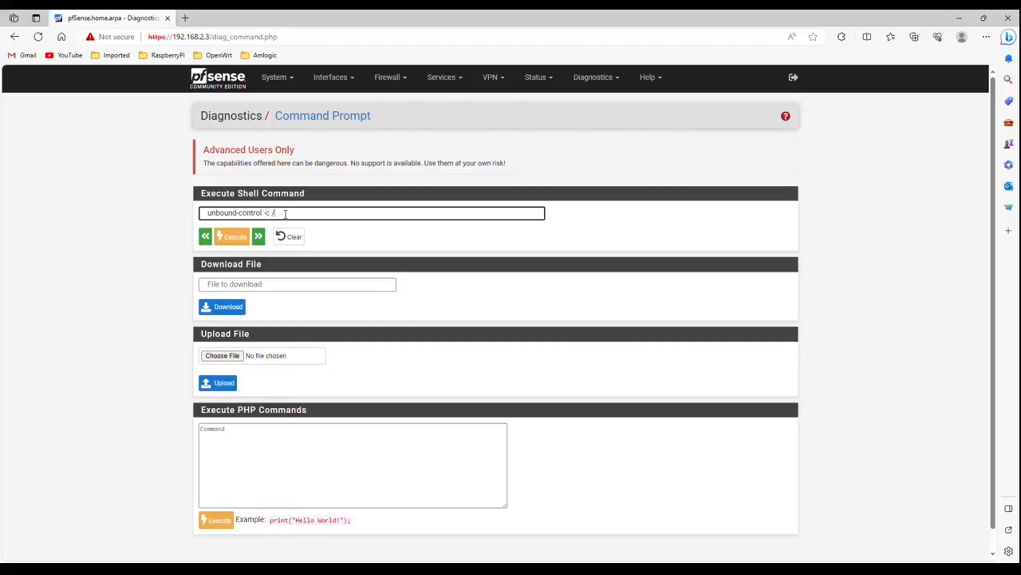
pyautogui.write('var')
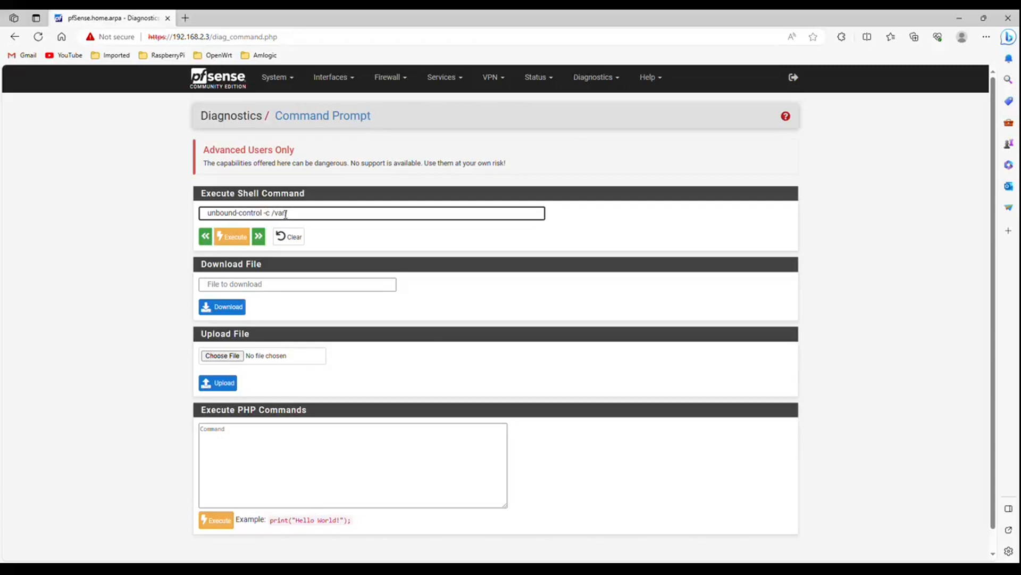
pyautogui.write('unbound')
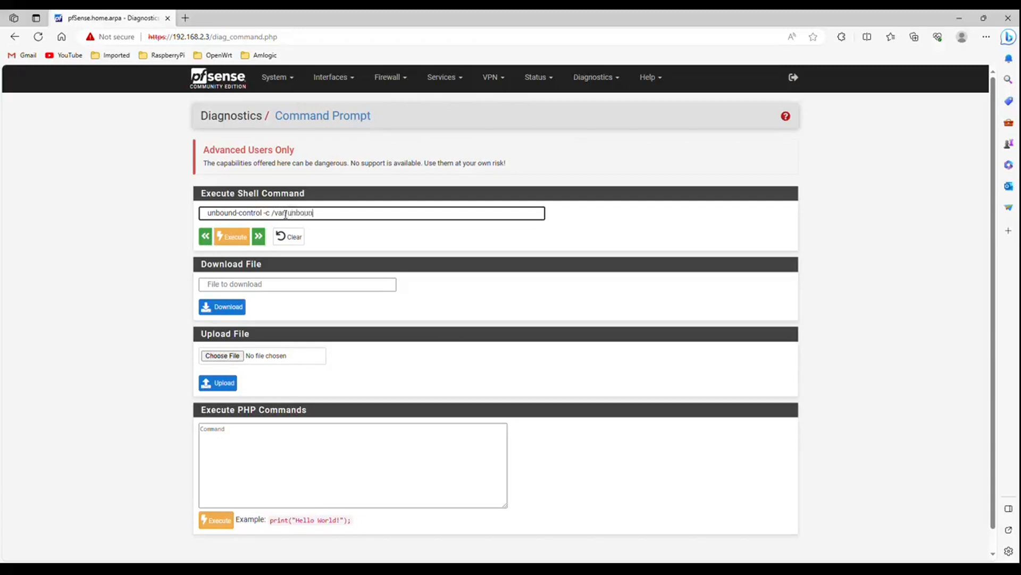
pyautogui.write('/unboun')
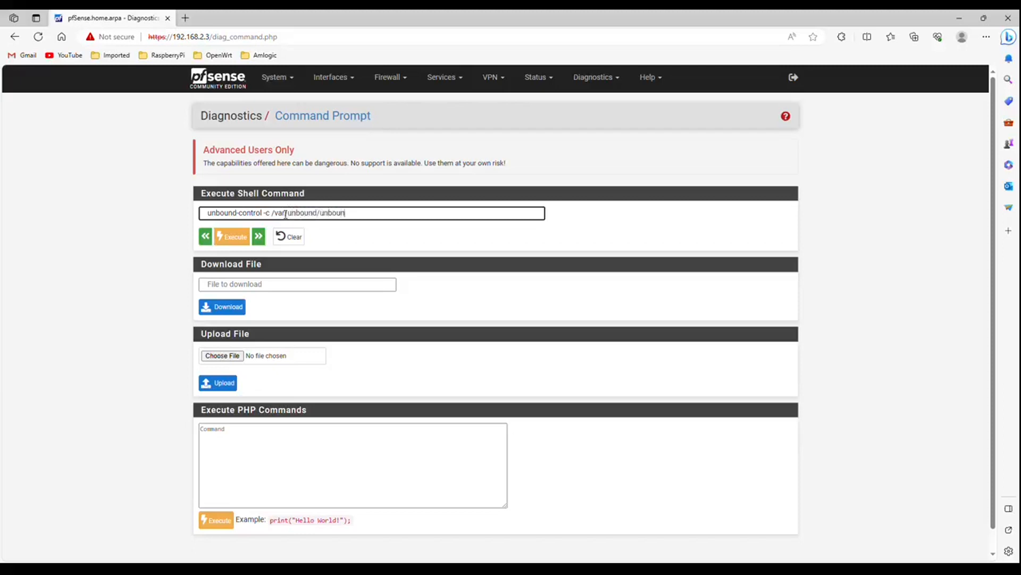
pyautogui.write('.con')
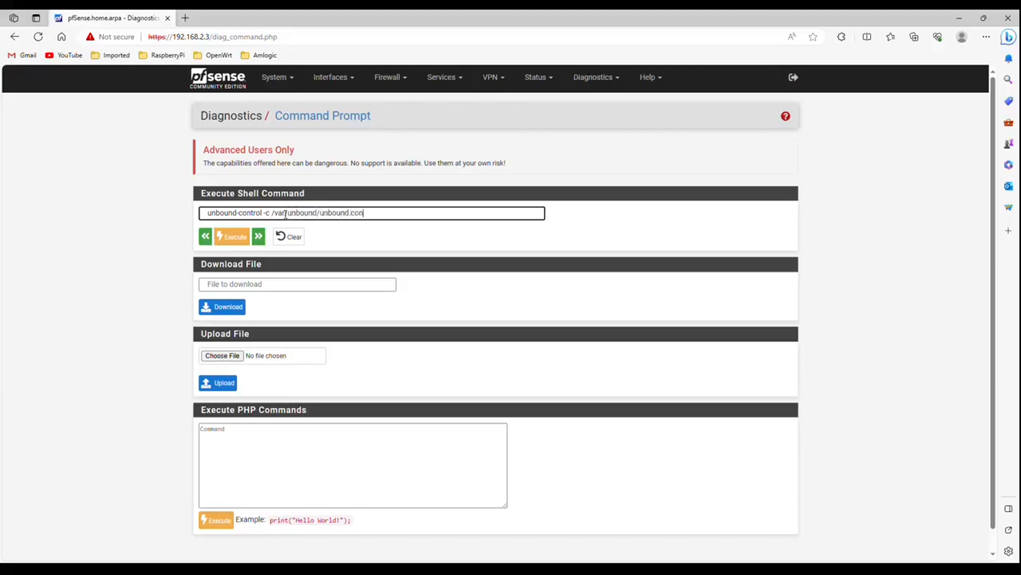
pyautogui.write('f')
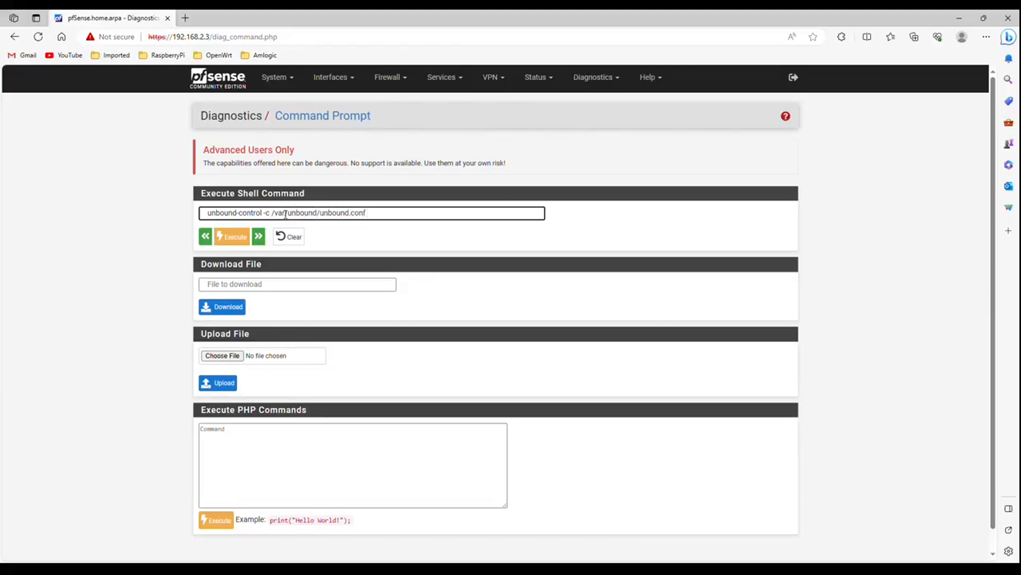
pyautogui.write('reload')
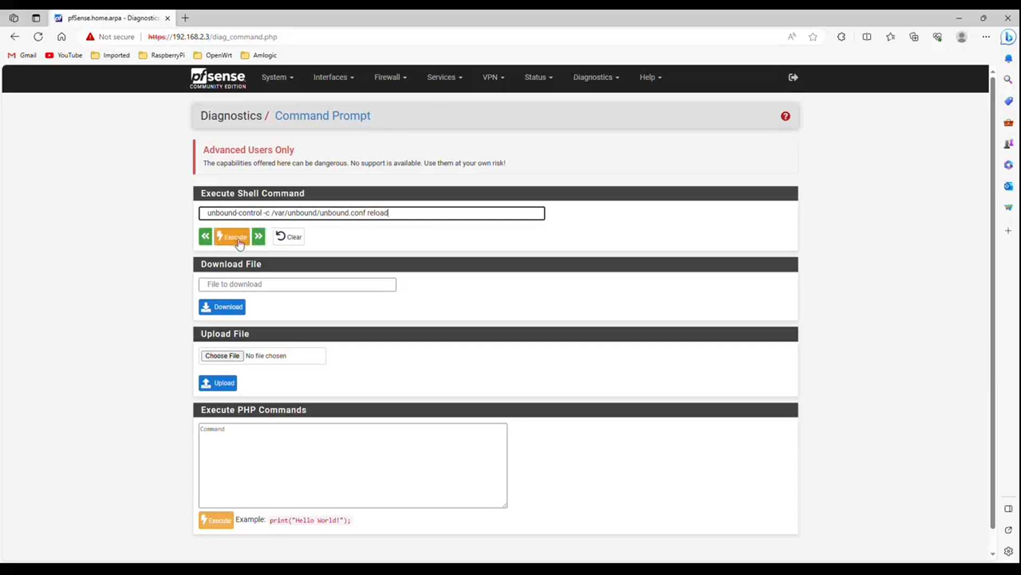
pyautogui.click(232, 236)
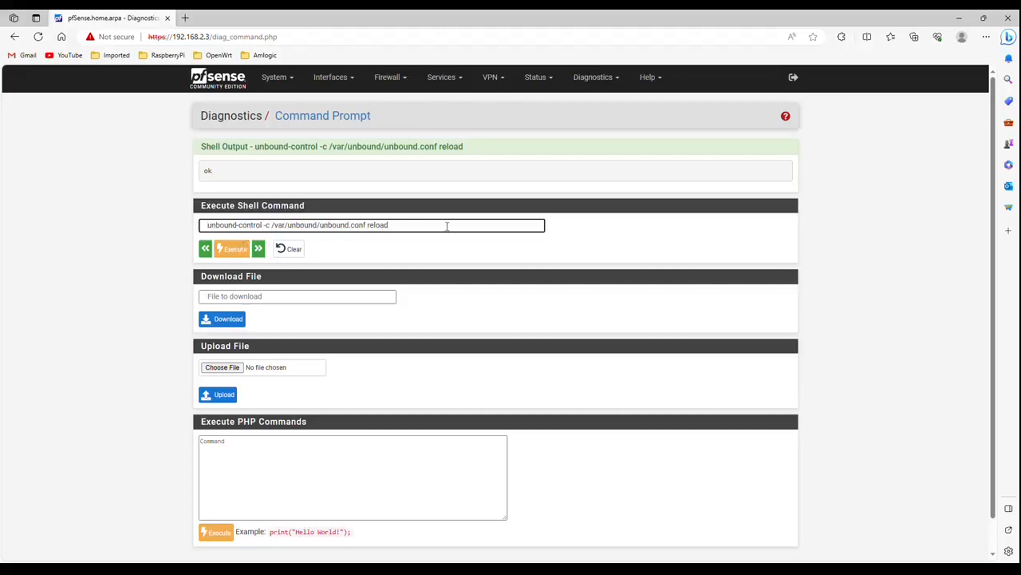
# Execute unbound-control flush_zone google.com, reporting 0 rrsets, messages and key entries removed.
pyautogui.press('Backspace')
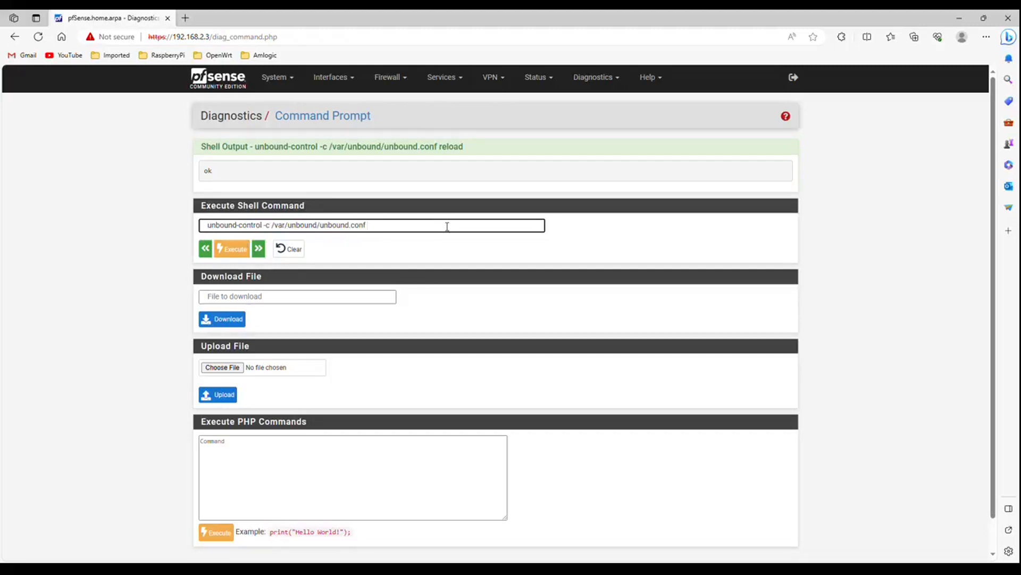
pyautogui.write('flush')
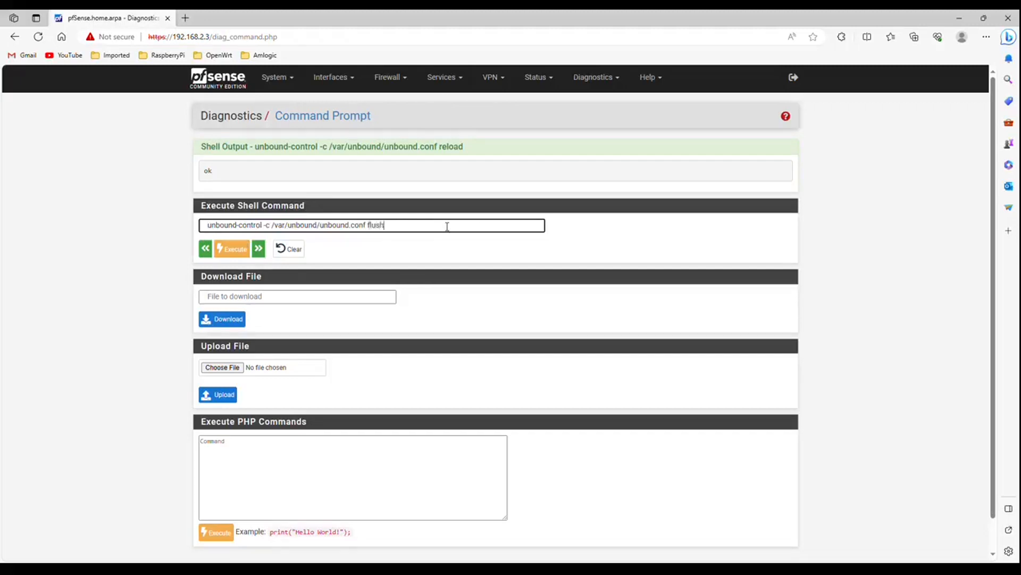
pyautogui.write('_zo')
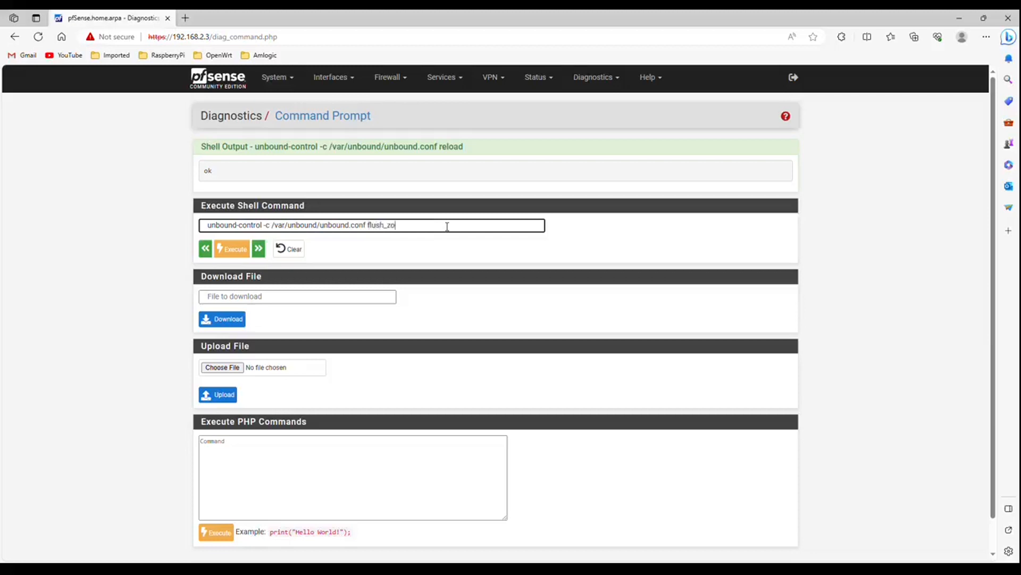
pyautogui.write('ne')
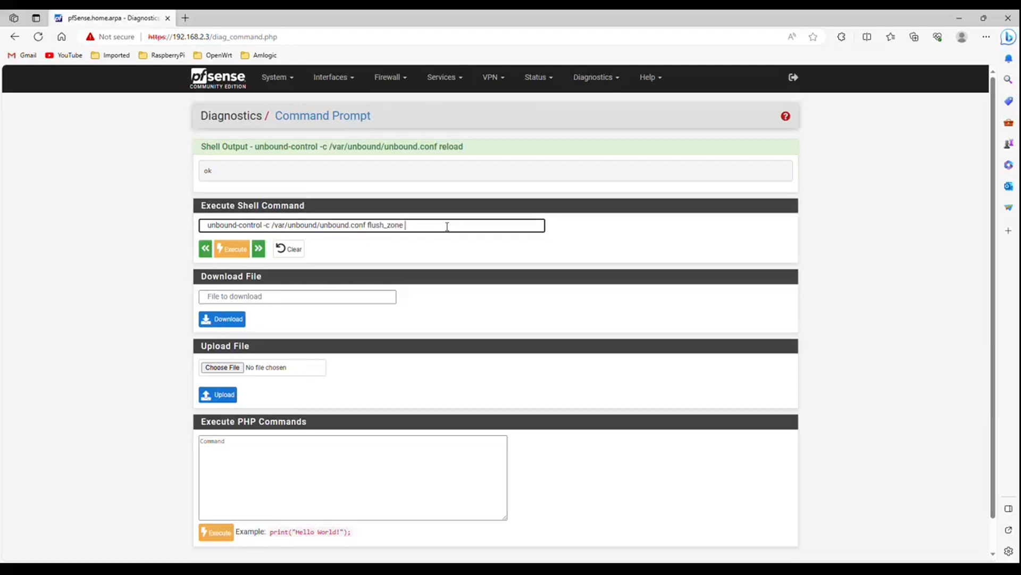
pyautogui.write('goog')
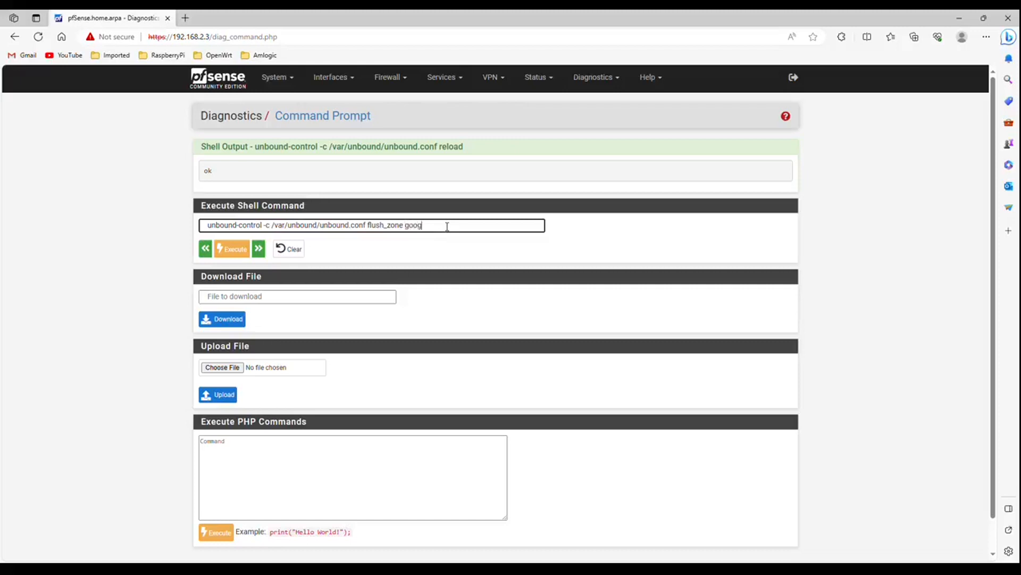
pyautogui.write('le.com')
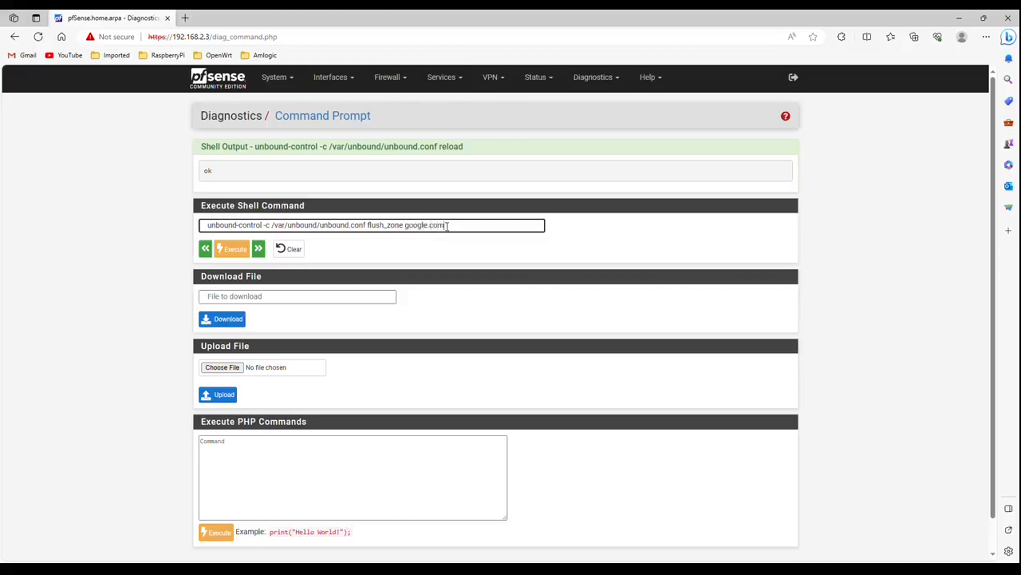
pyautogui.moveTo(232, 251)
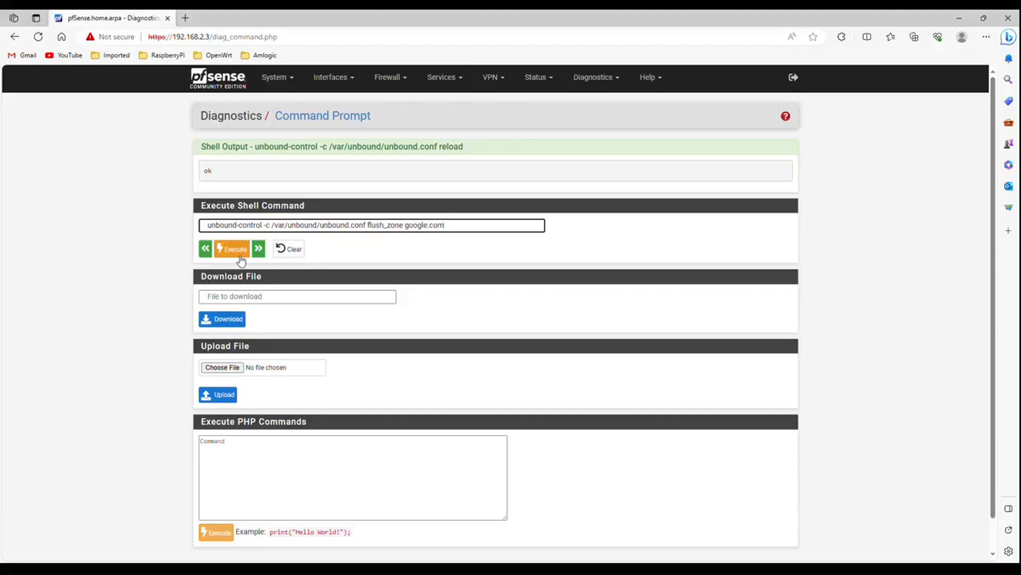
pyautogui.moveTo(239, 253)
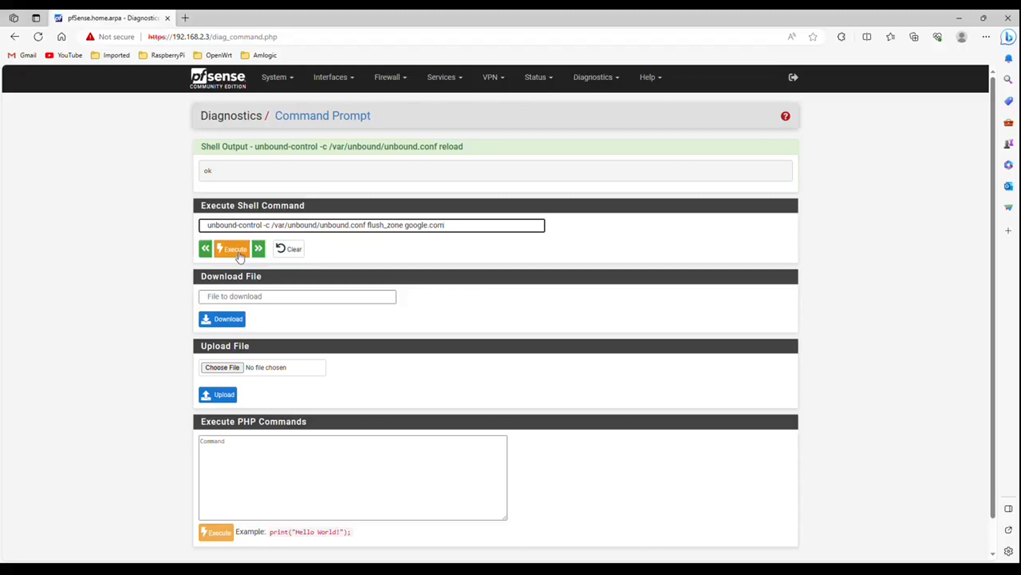
pyautogui.click(231, 249)
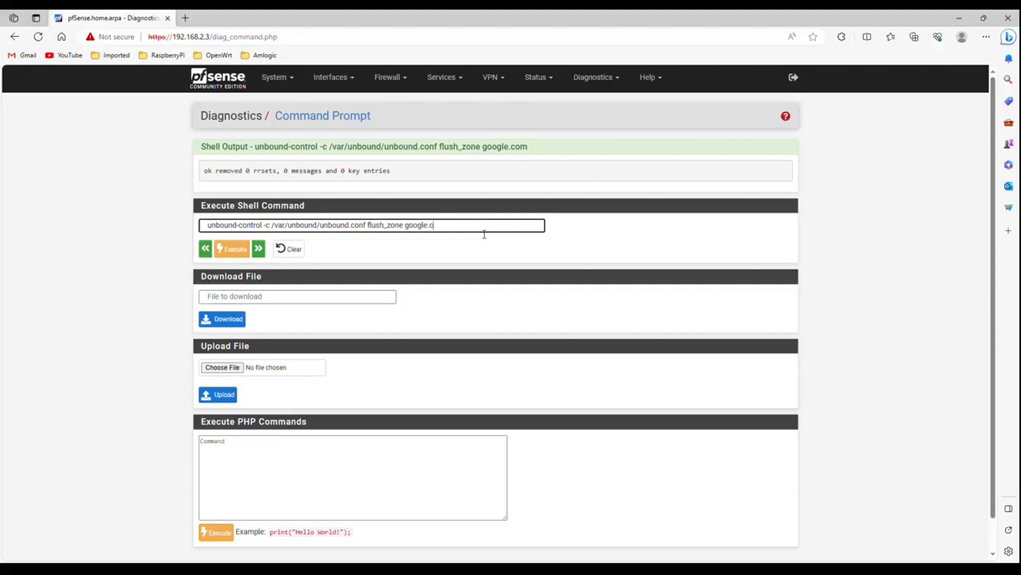
# Execute unbound-control flush_zone . for the root zone several times, each reporting 0 entries removed.
pyautogui.press('Backspace')
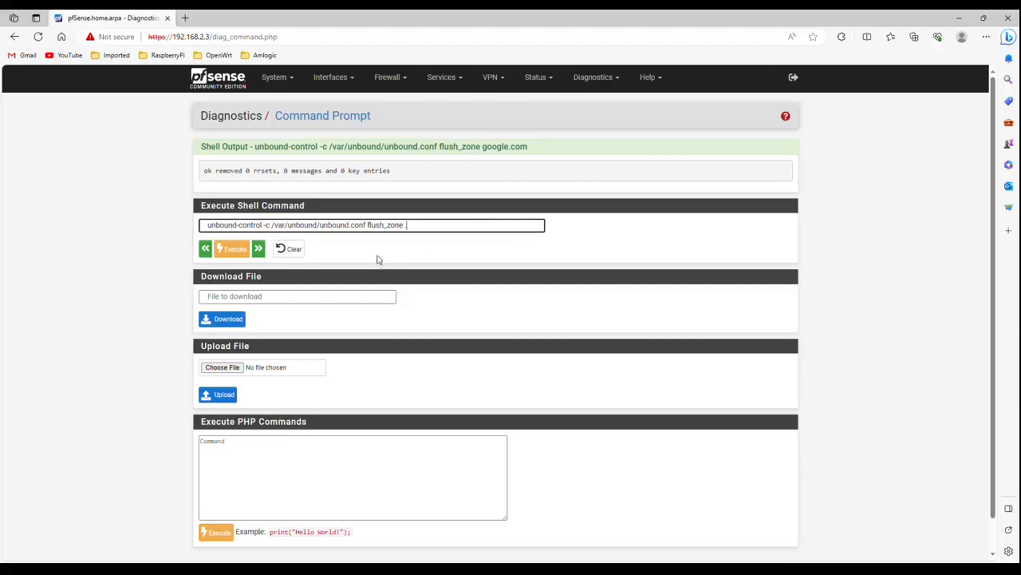
pyautogui.moveTo(410, 233)
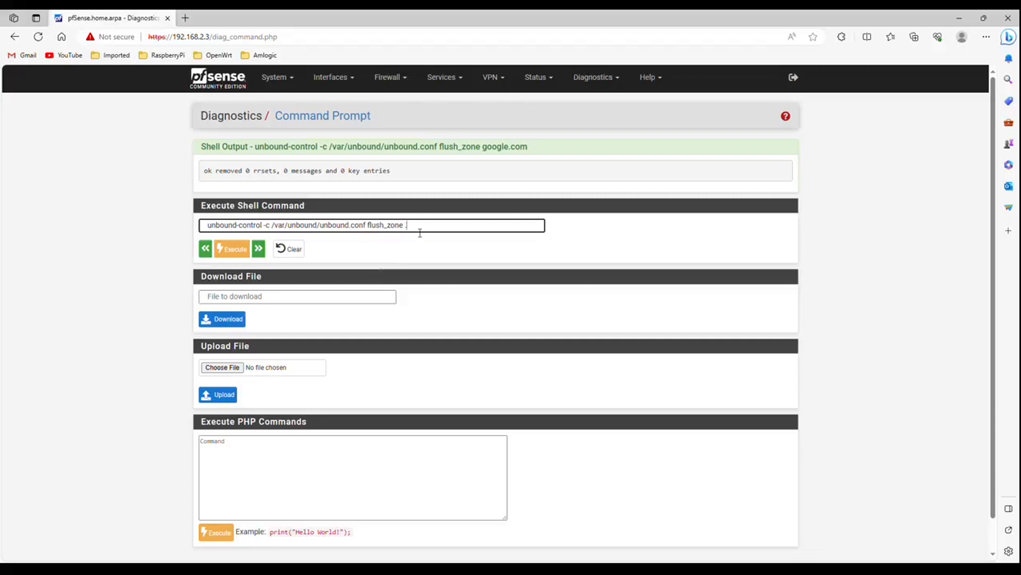
pyautogui.moveTo(253, 292)
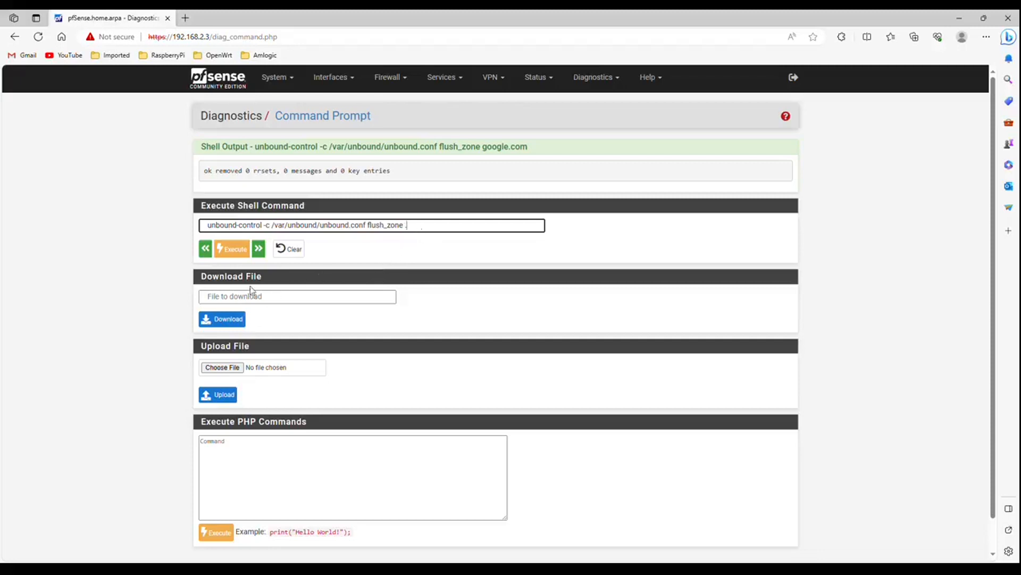
pyautogui.write('.')
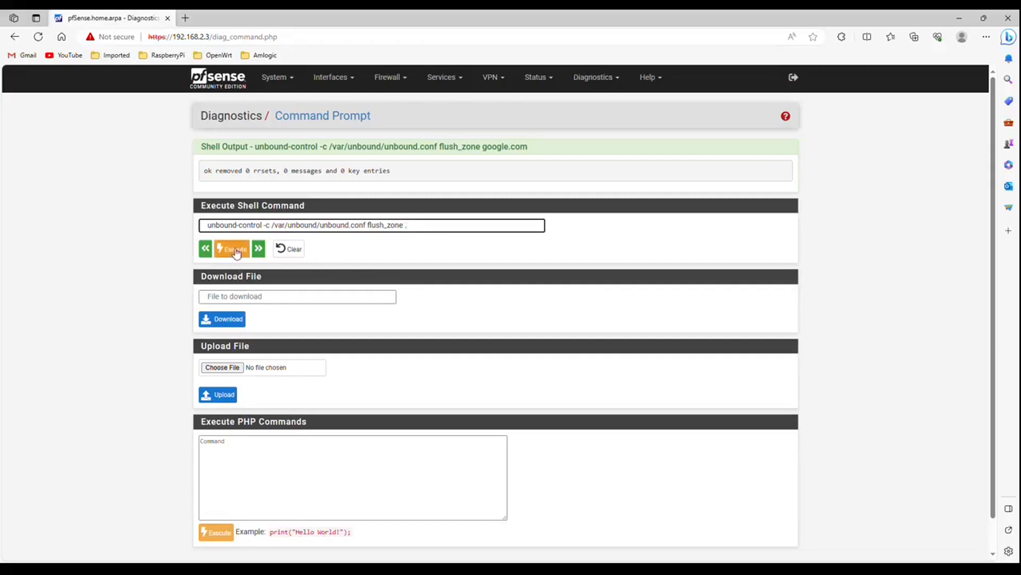
pyautogui.click(232, 249)
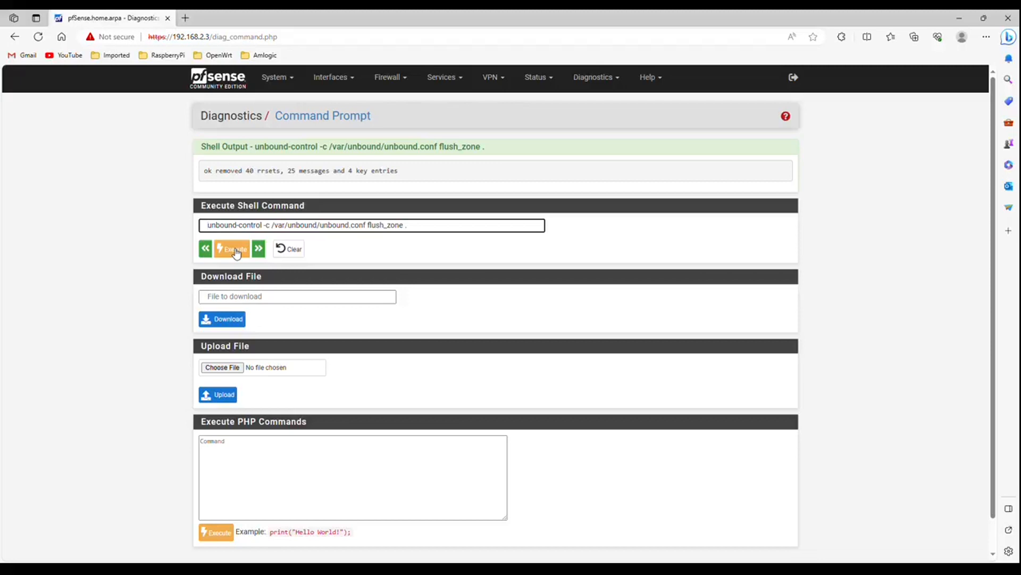
pyautogui.click(230, 249)
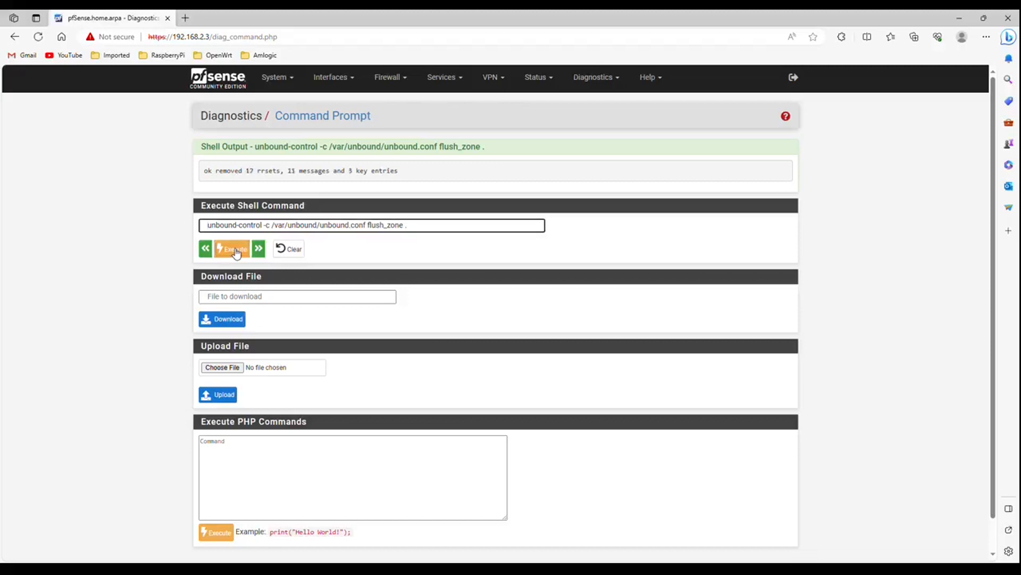
pyautogui.click(231, 249)
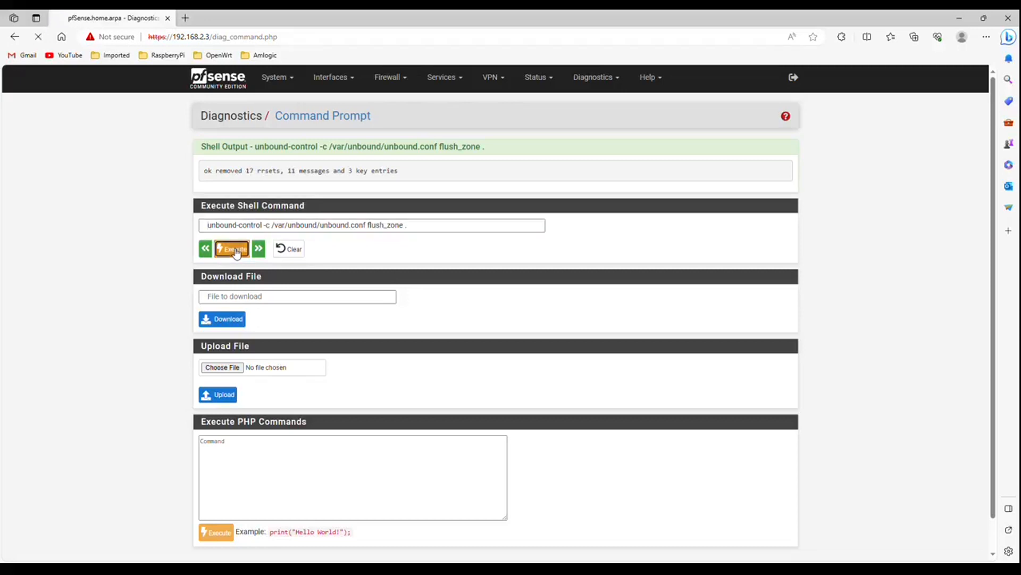
pyautogui.click(232, 249)
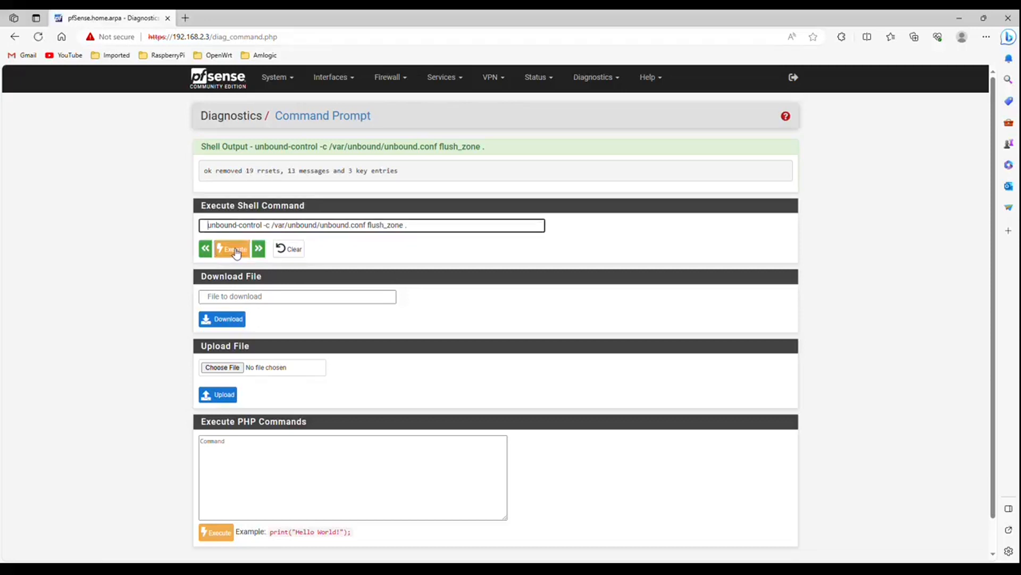
pyautogui.click(232, 248)
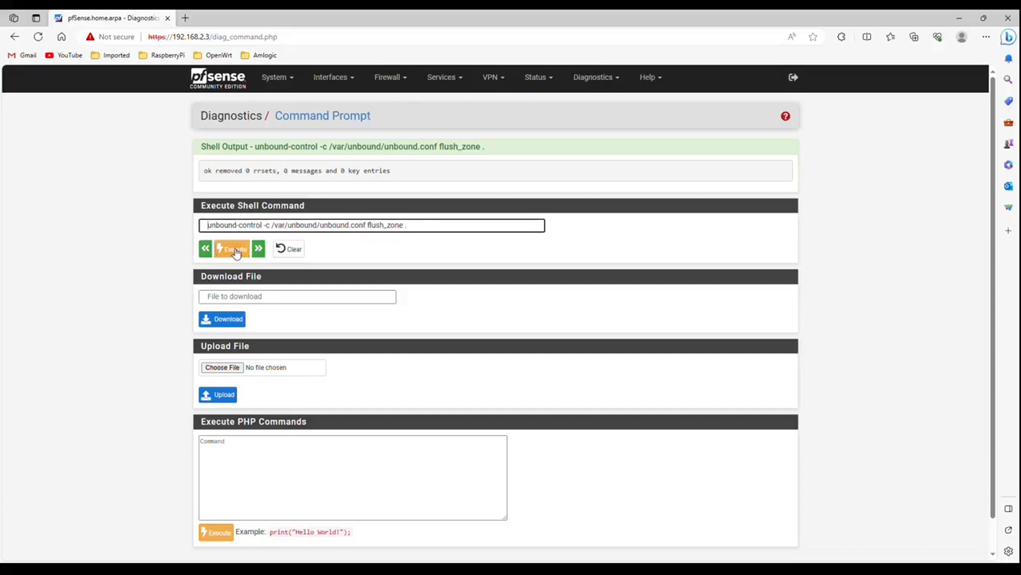
pyautogui.moveTo(471, 208)
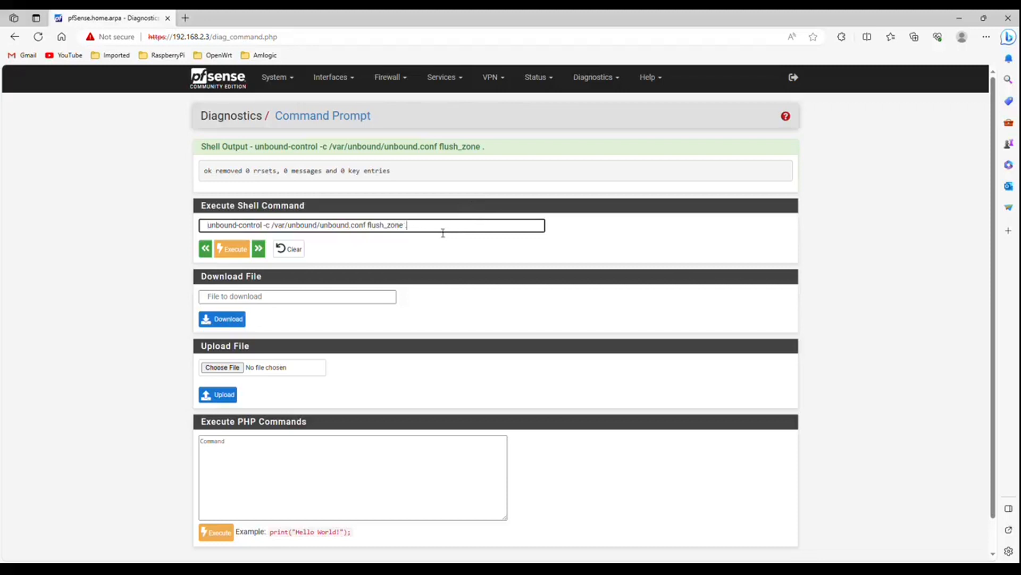
# Execute unbound-control lookup bing.com, listing 8.8.8.8 and 8.8.4.4 as forwarders.
pyautogui.press('BackSpace')
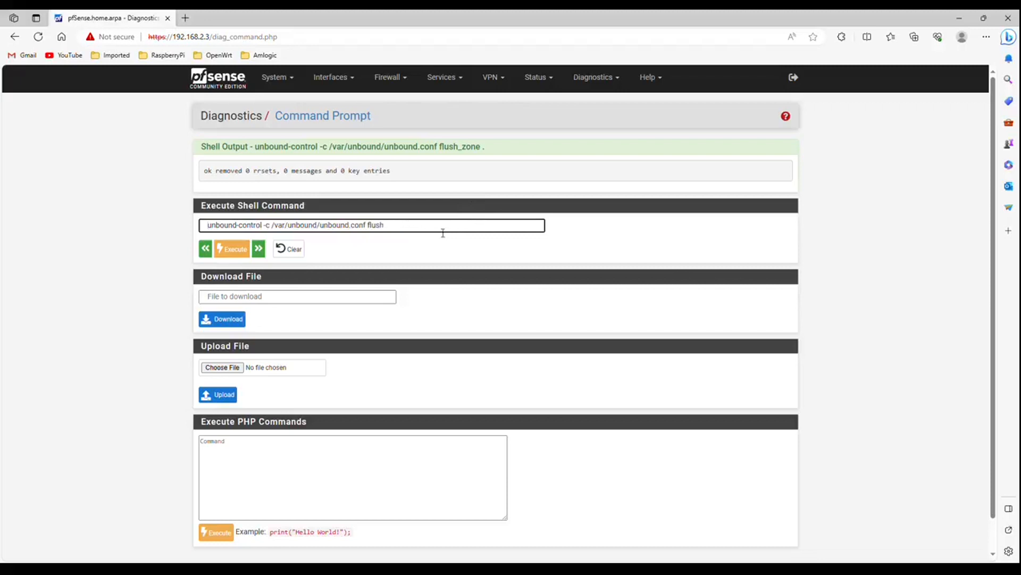
pyautogui.press('BackSpace')
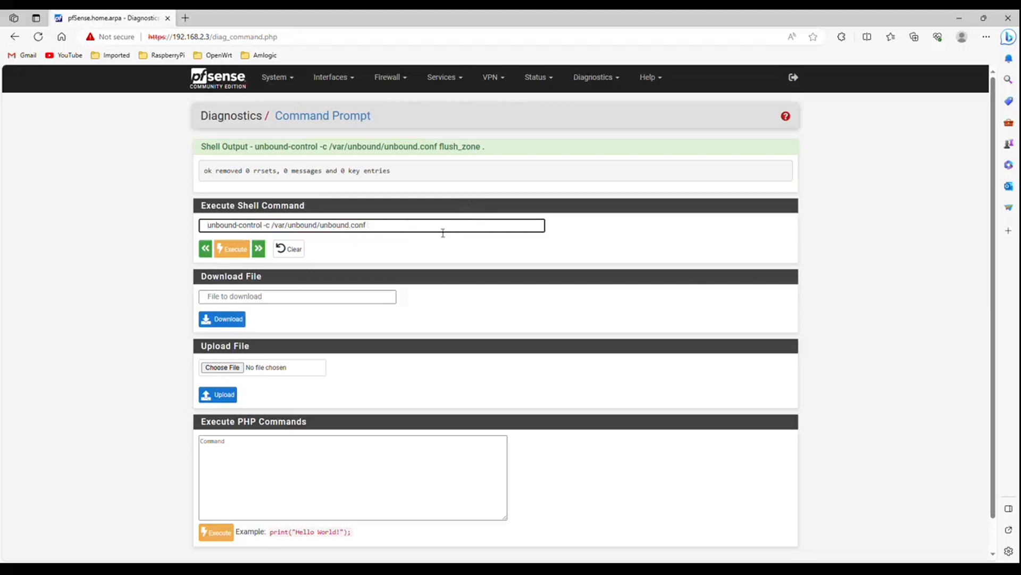
pyautogui.write('lo')
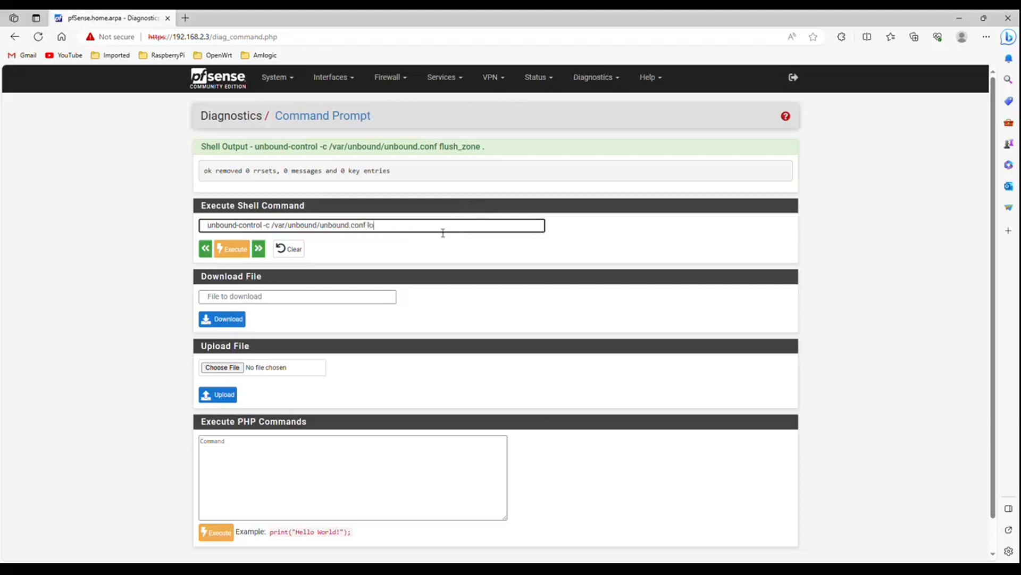
pyautogui.write('okup')
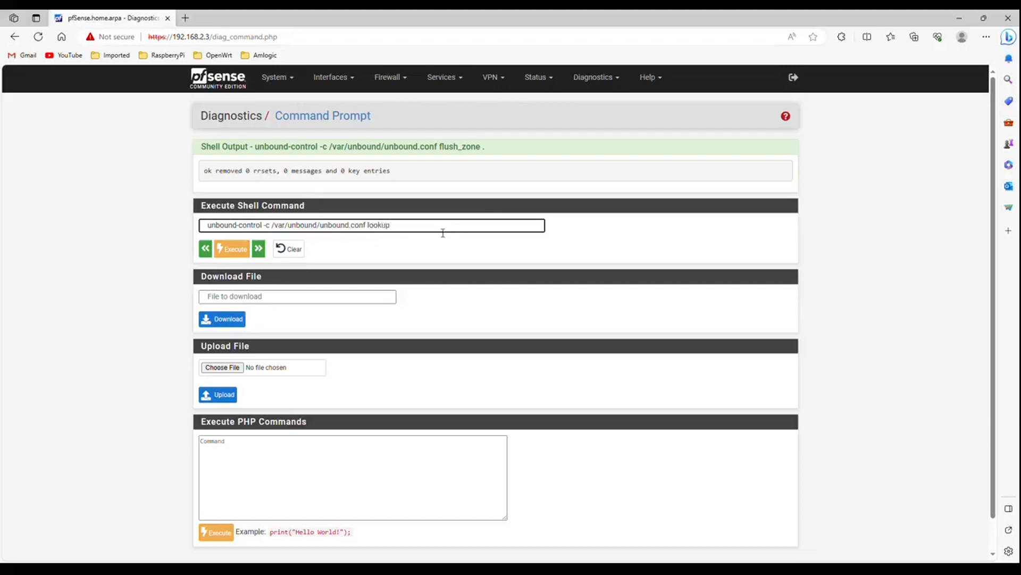
pyautogui.write('bin')
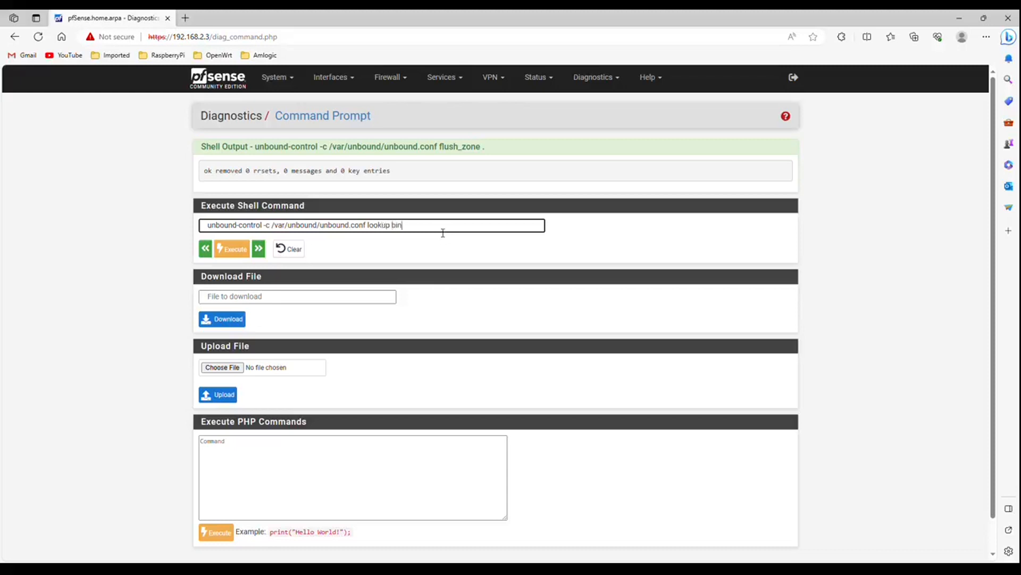
pyautogui.write('g.com')
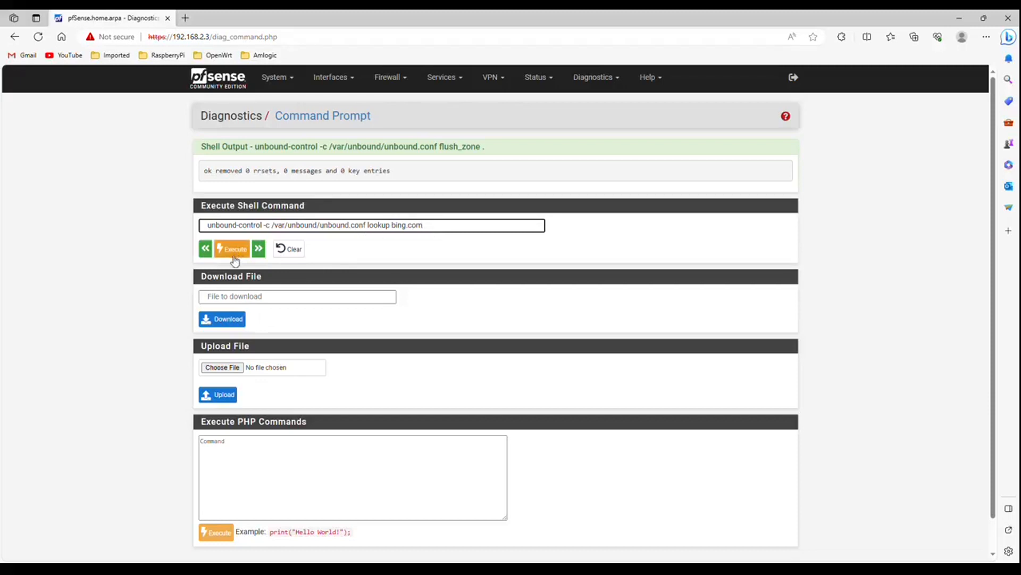
pyautogui.click(232, 248)
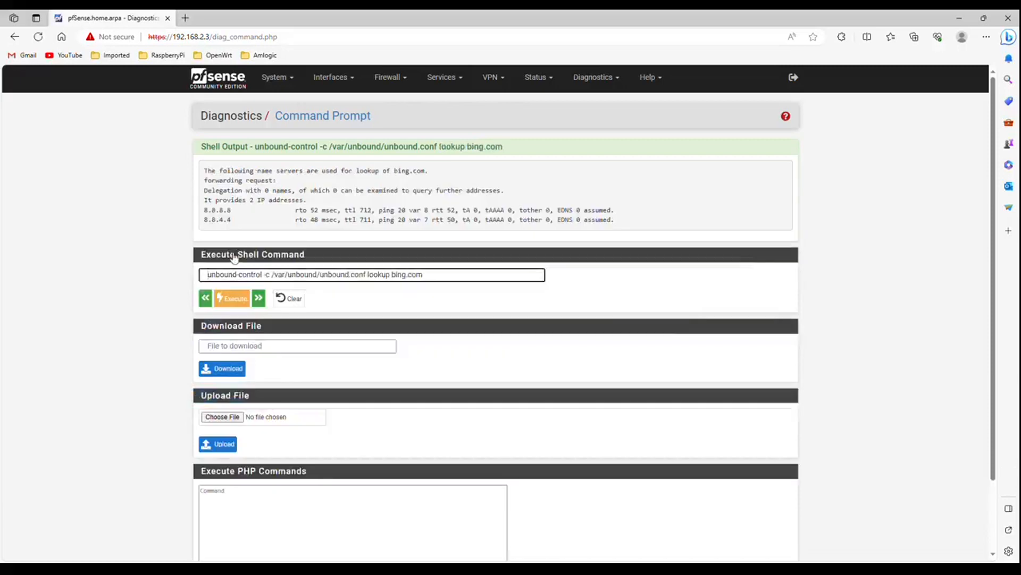
pyautogui.moveTo(233, 236)
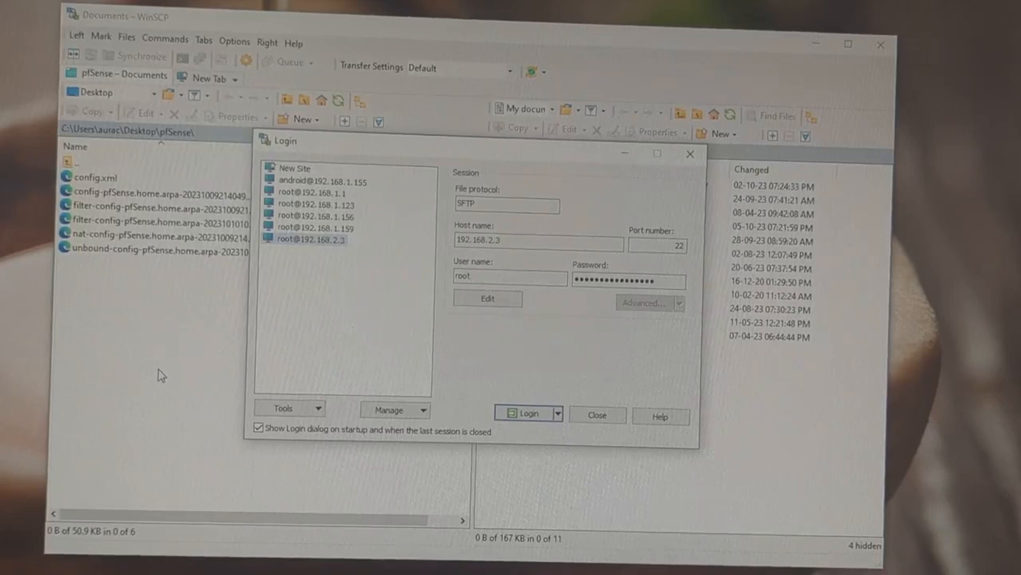
pyautogui.moveTo(184, 379)
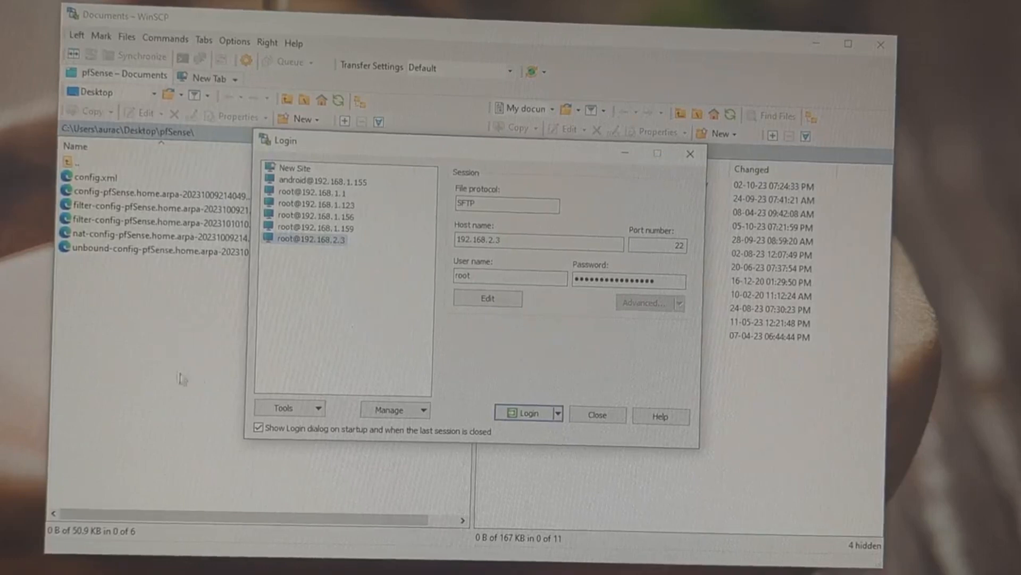
pyautogui.click(524, 413)
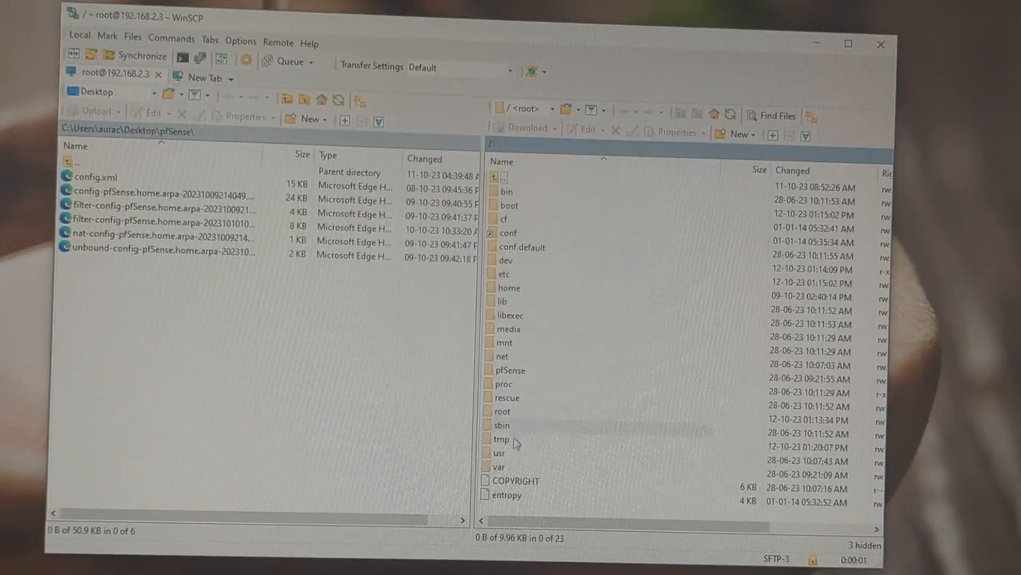
pyautogui.moveTo(501, 473)
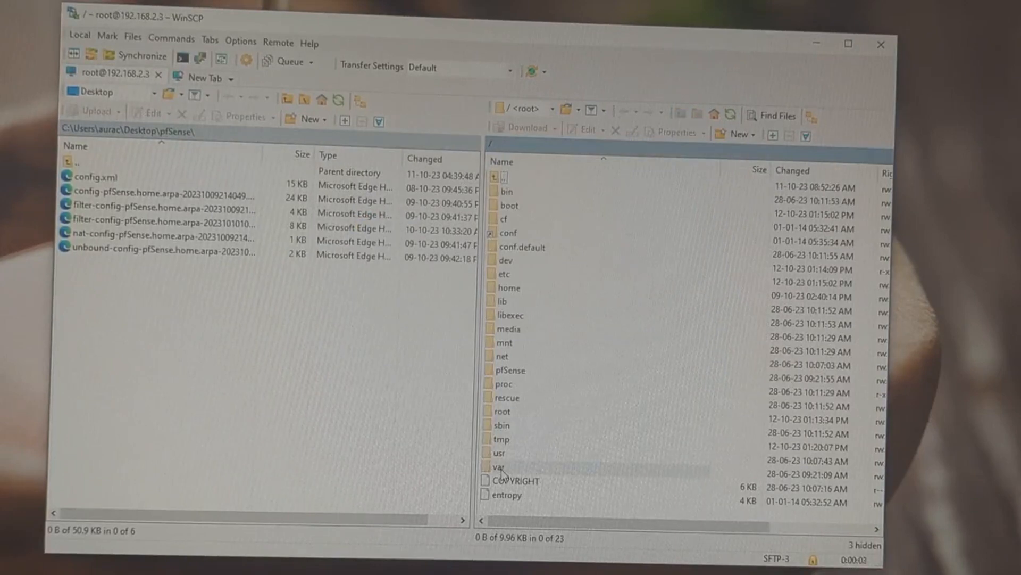
pyautogui.doubleClick(502, 466)
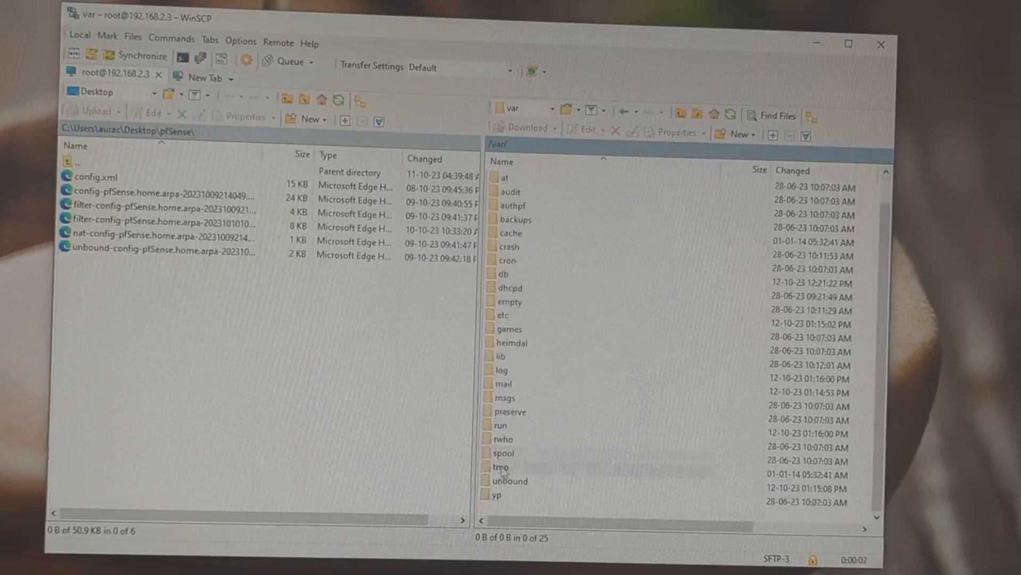
pyautogui.click(510, 480)
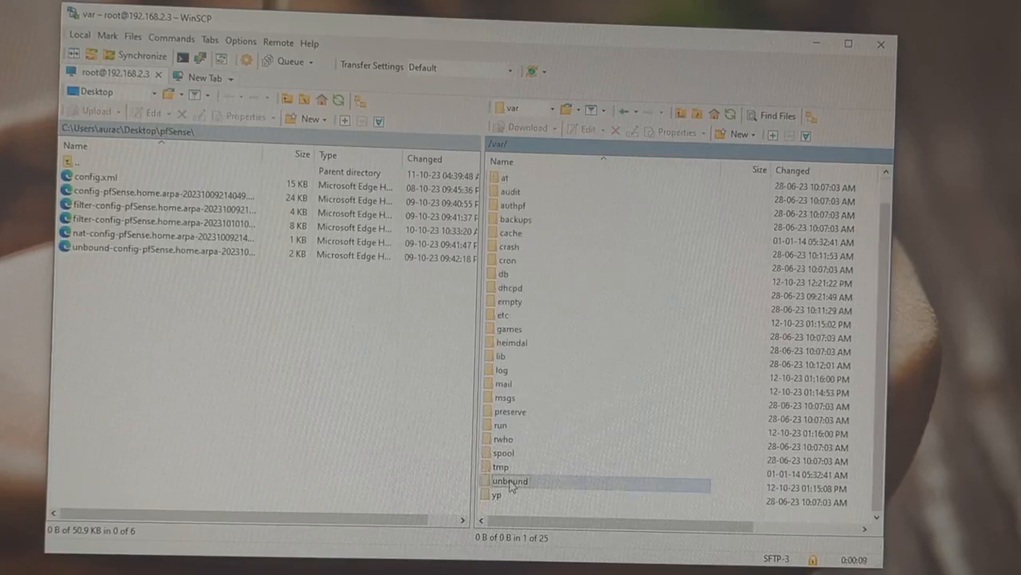
pyautogui.doubleClick(509, 481)
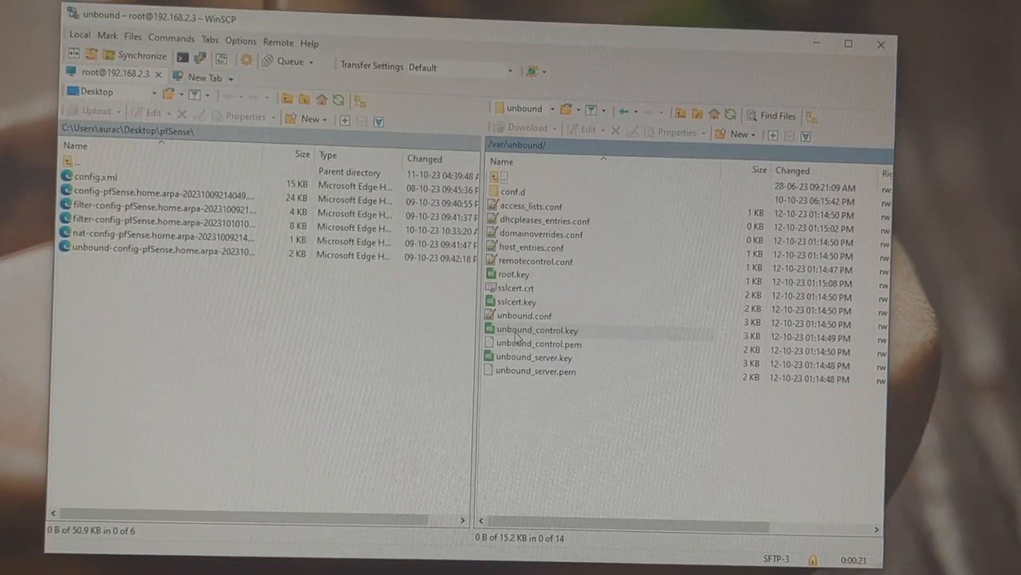
# Delete unbound_control.key, unbound_control.pem, unbound_server.key and unbound_server.pem from /var/unbound.
pyautogui.click(537, 329)
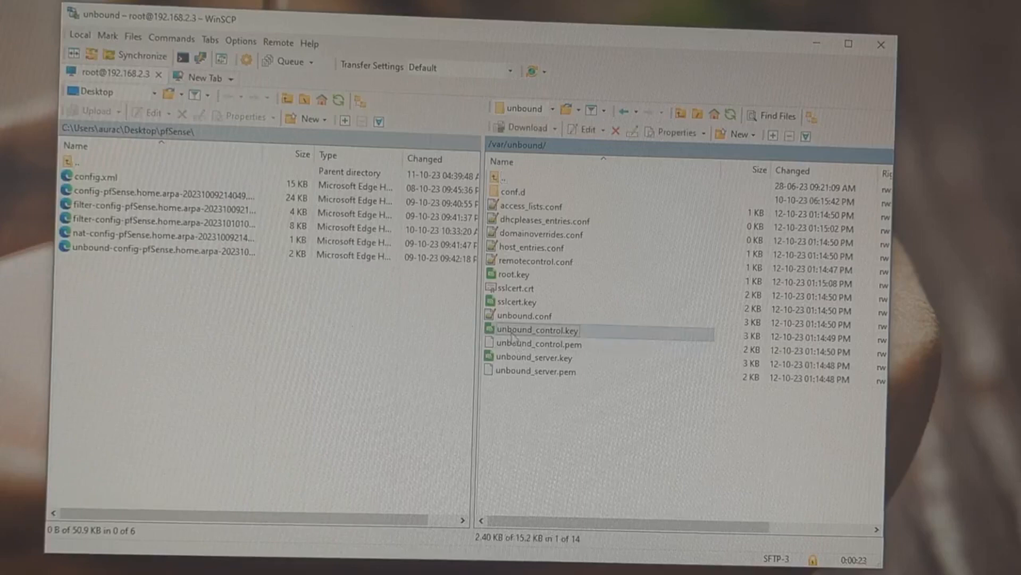
pyautogui.click(537, 343)
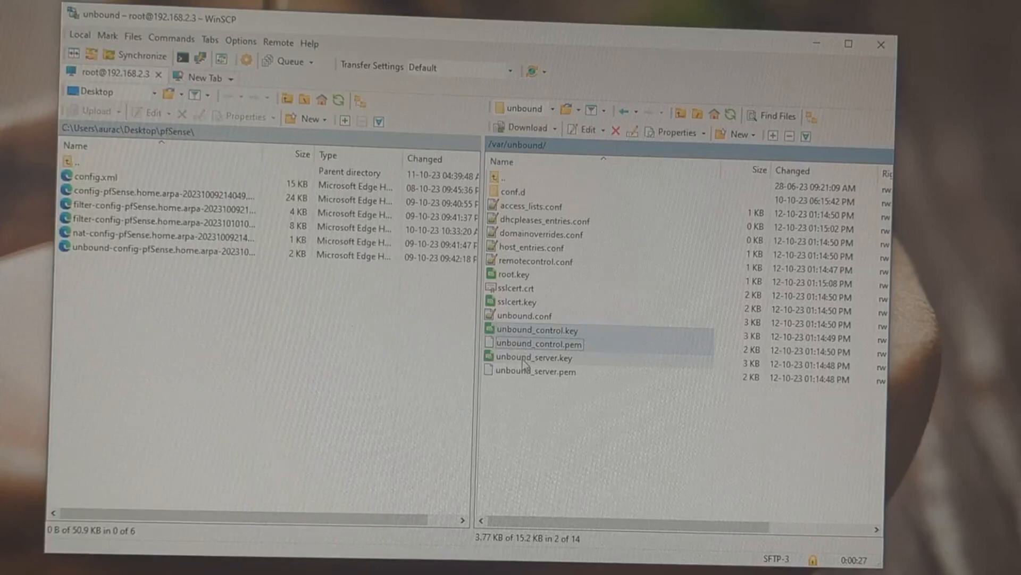
pyautogui.click(534, 358)
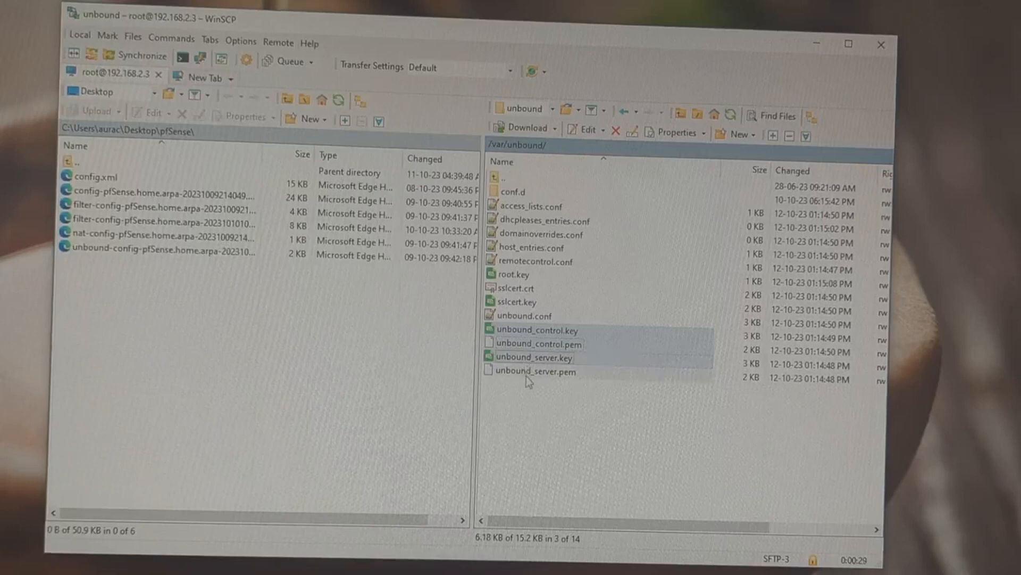
pyautogui.click(532, 372)
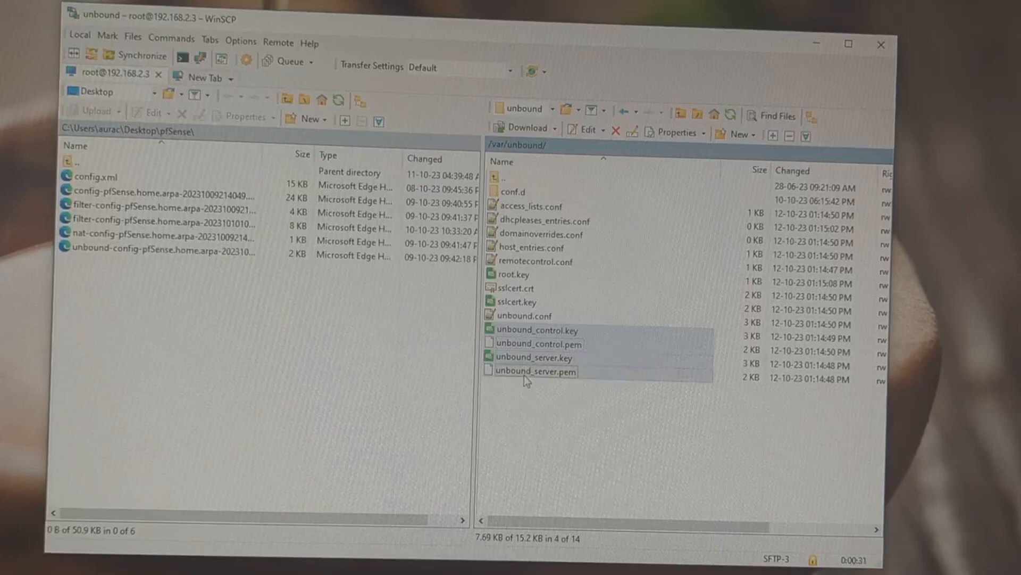
pyautogui.rightClick(535, 371)
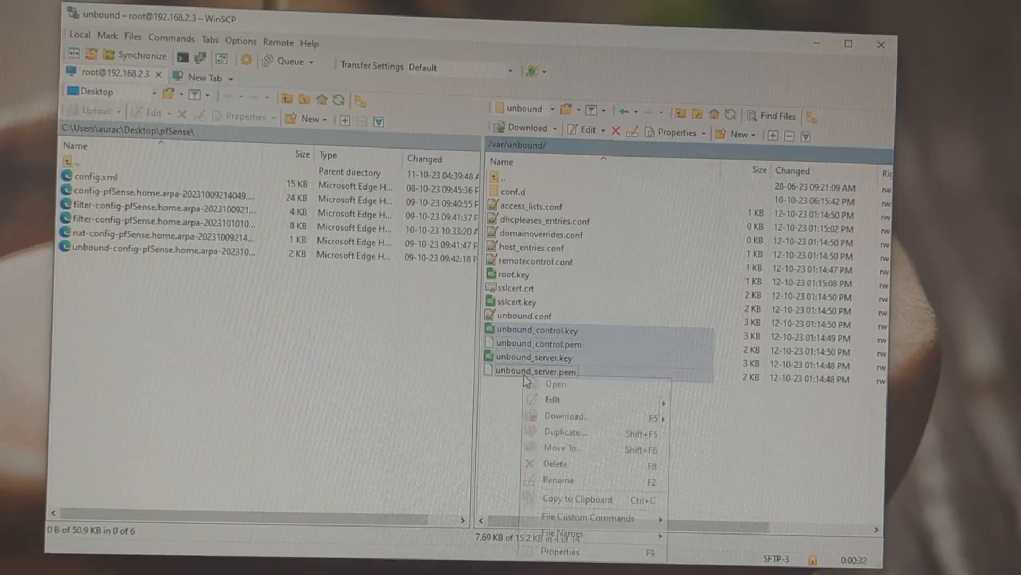
pyautogui.moveTo(555, 463)
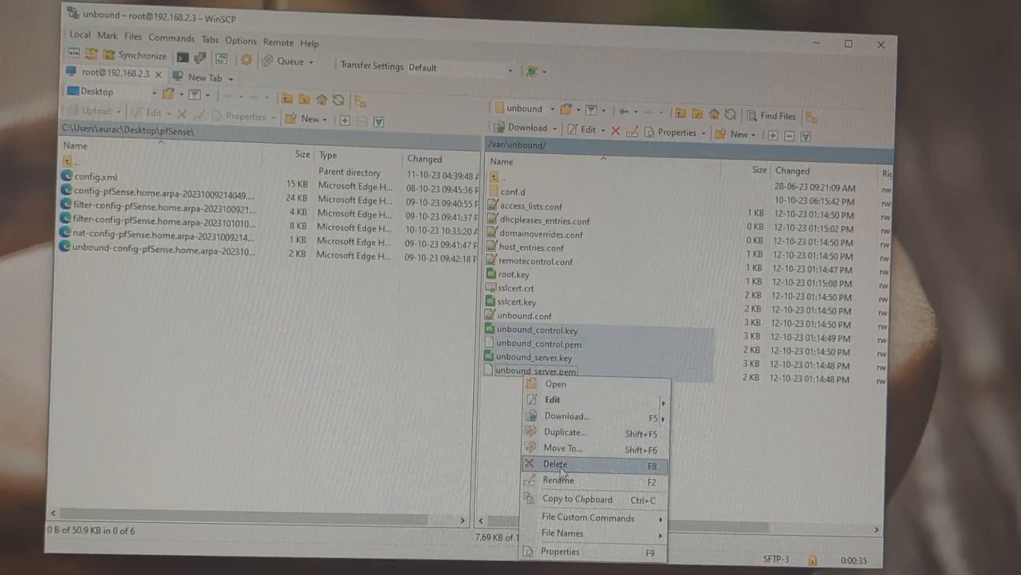
pyautogui.click(554, 462)
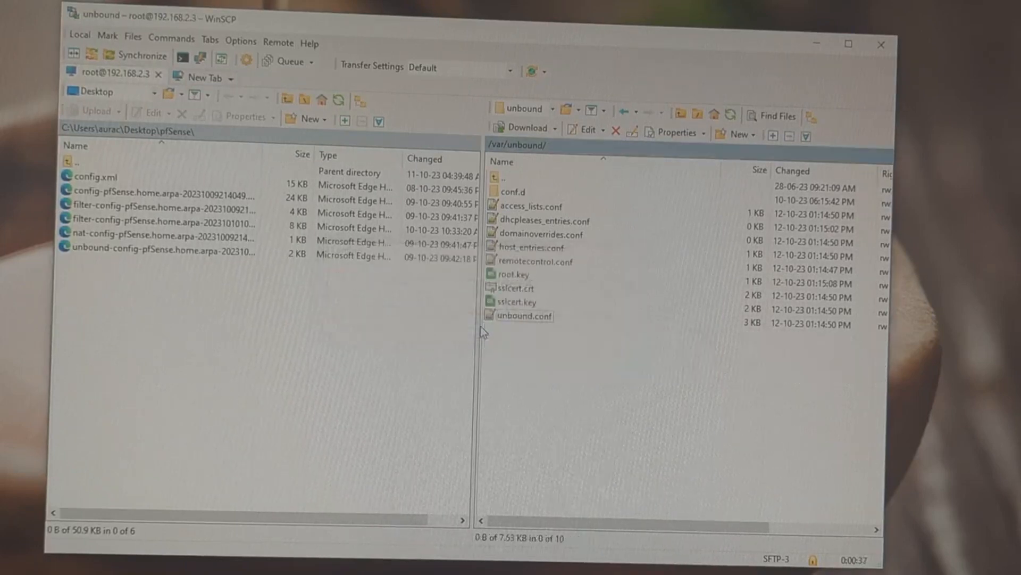
pyautogui.moveTo(521, 363)
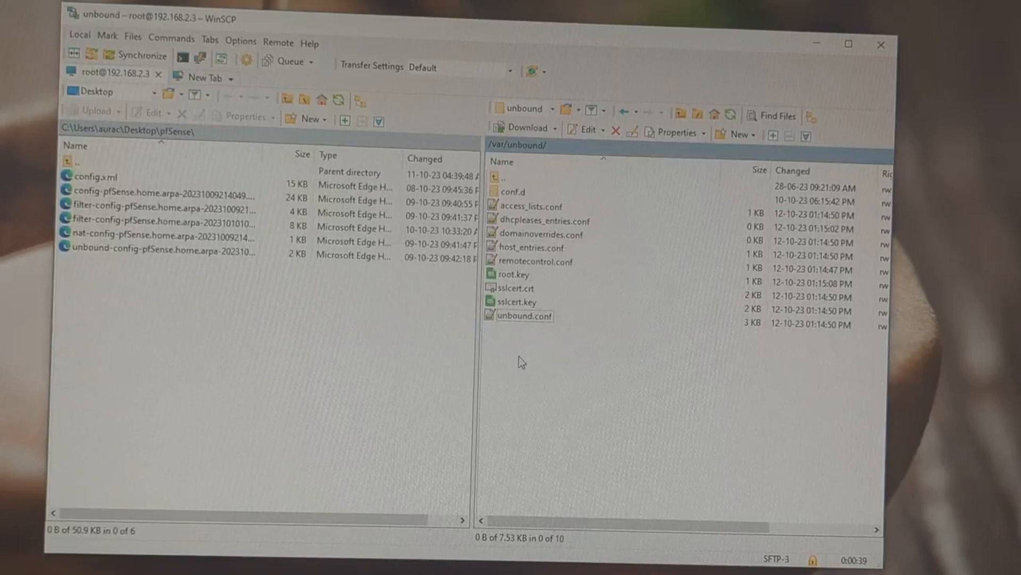